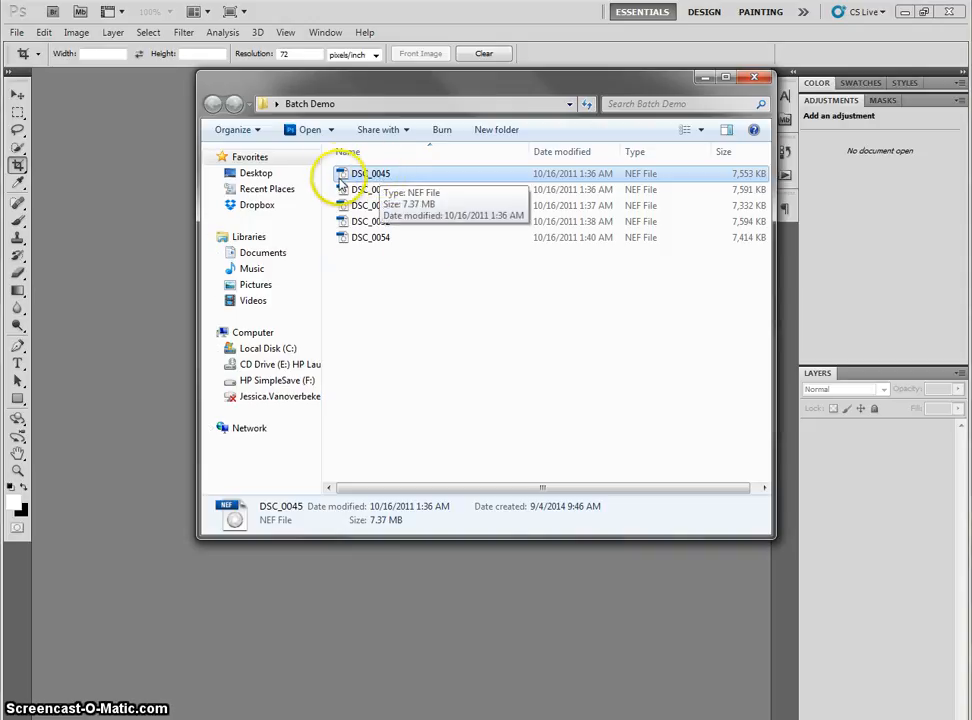
{"action": "mouse_move", "coordinate": [388, 176]}
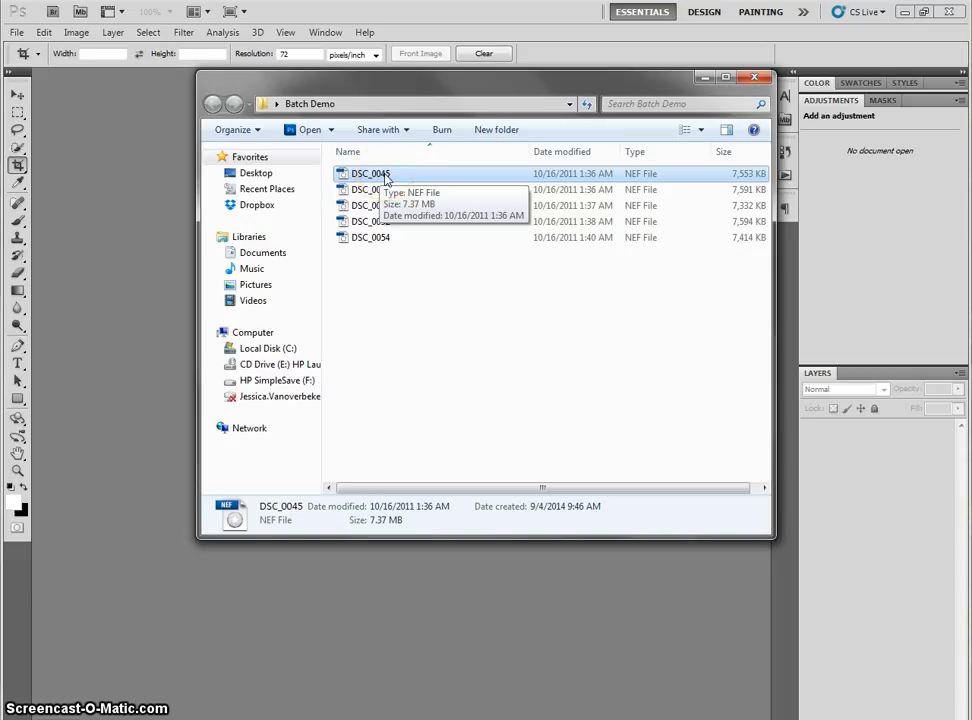
Step: Open the raw photo DSC_0045.NEF from the Batch Demo folder into Camera Raw
{"action": "double_click", "coordinate": [370, 172]}
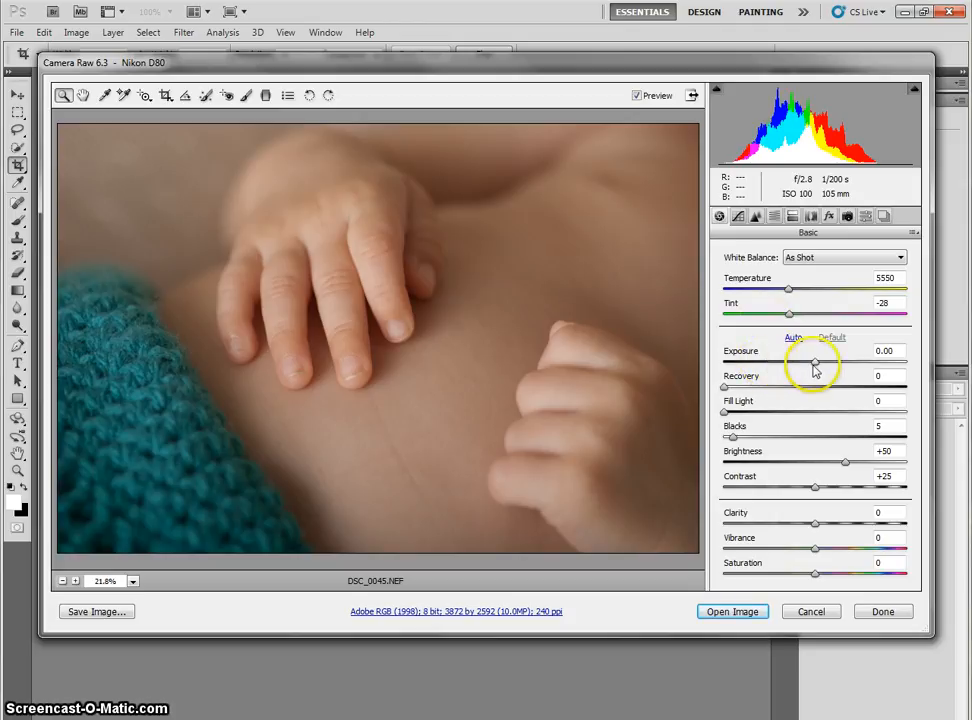
Step: Apply Auto tone corrections and raise Exposure to about +0.75 on the baby photo
{"action": "left_click_drag", "start_coordinate": [814, 362], "coordinate": [848, 362]}
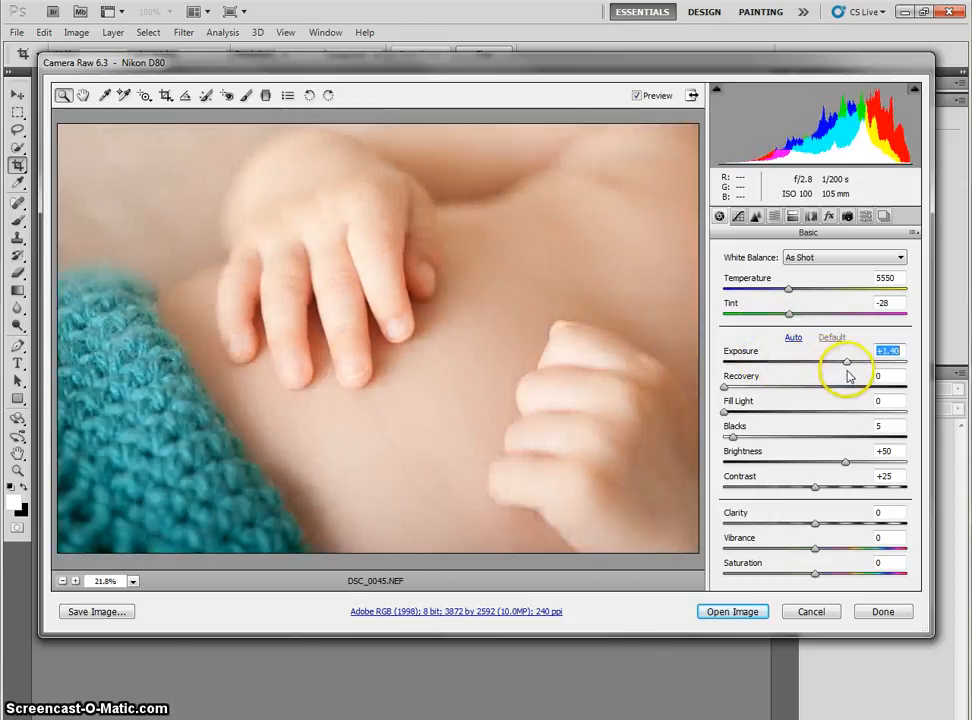
{"action": "left_click_drag", "start_coordinate": [848, 362], "coordinate": [830, 362]}
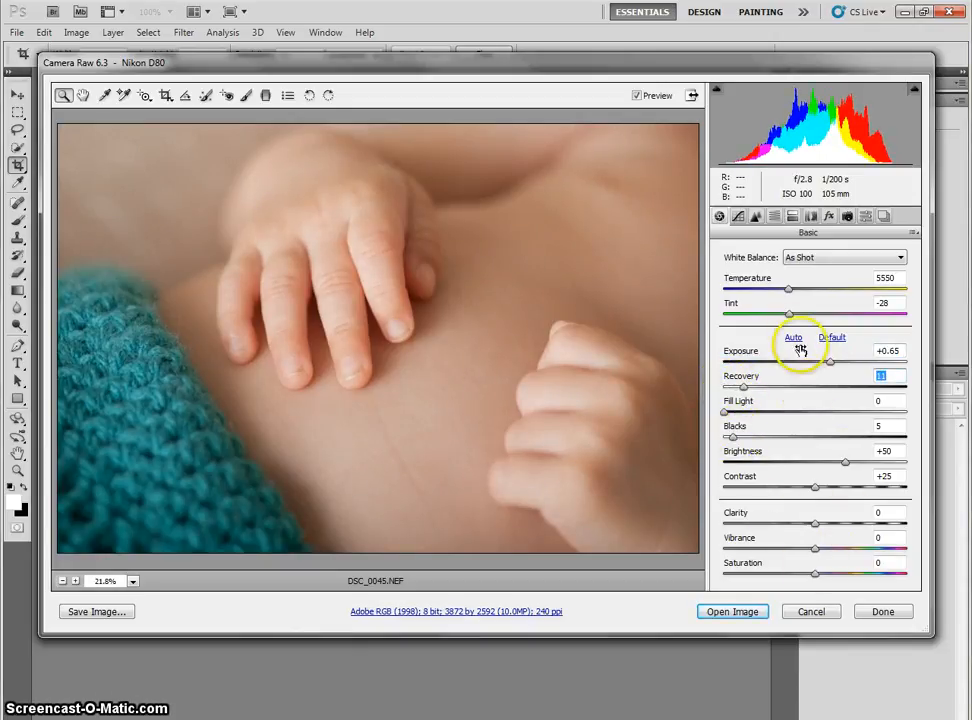
{"action": "left_click", "coordinate": [792, 336]}
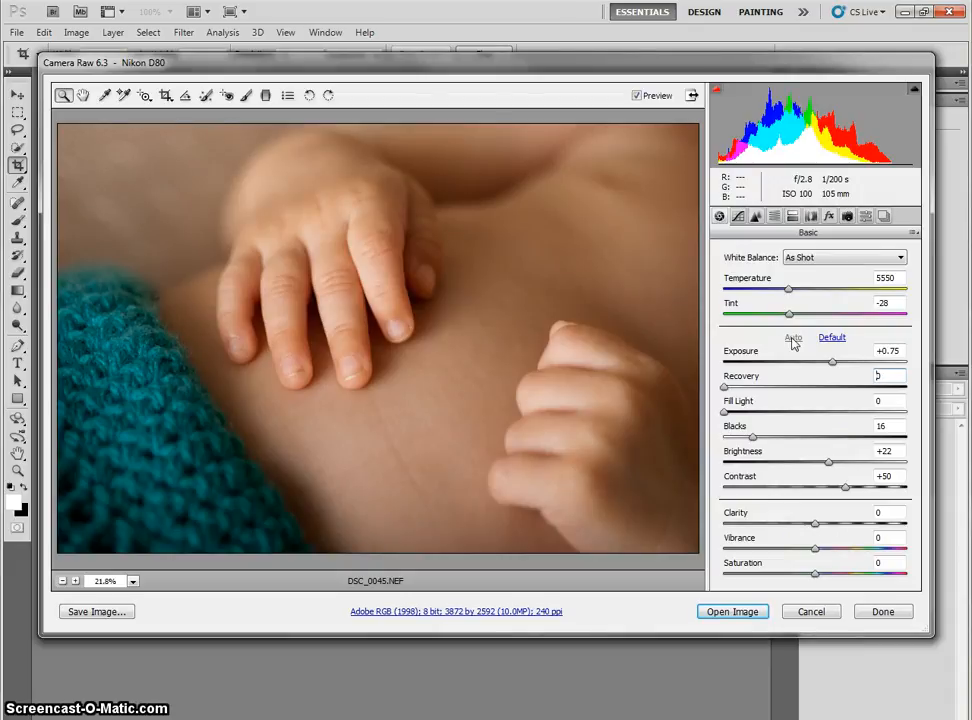
{"action": "mouse_move", "coordinate": [804, 376]}
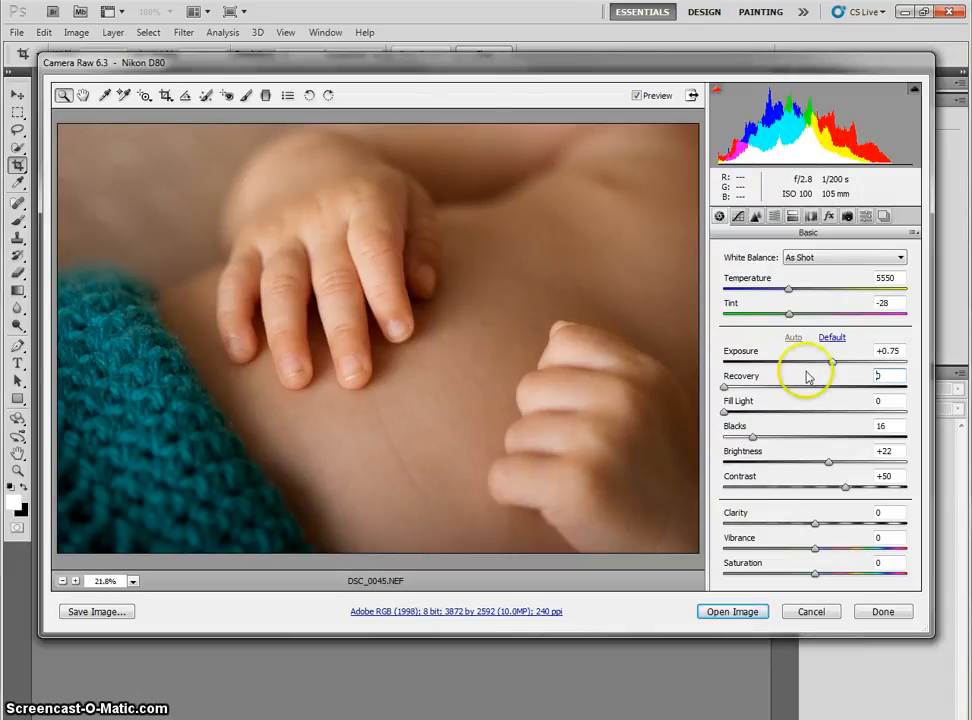
{"action": "left_click_drag", "start_coordinate": [808, 360], "coordinate": [846, 360]}
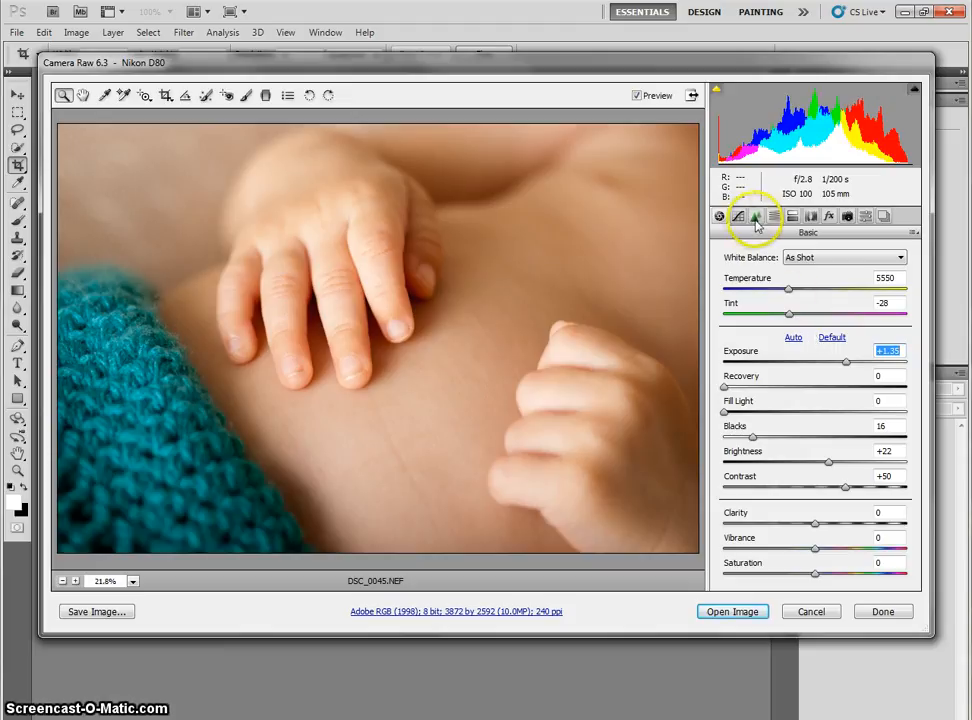
Step: In the Detail settings, raise Luminance noise reduction above zero for the photo
{"action": "left_click", "coordinate": [750, 216]}
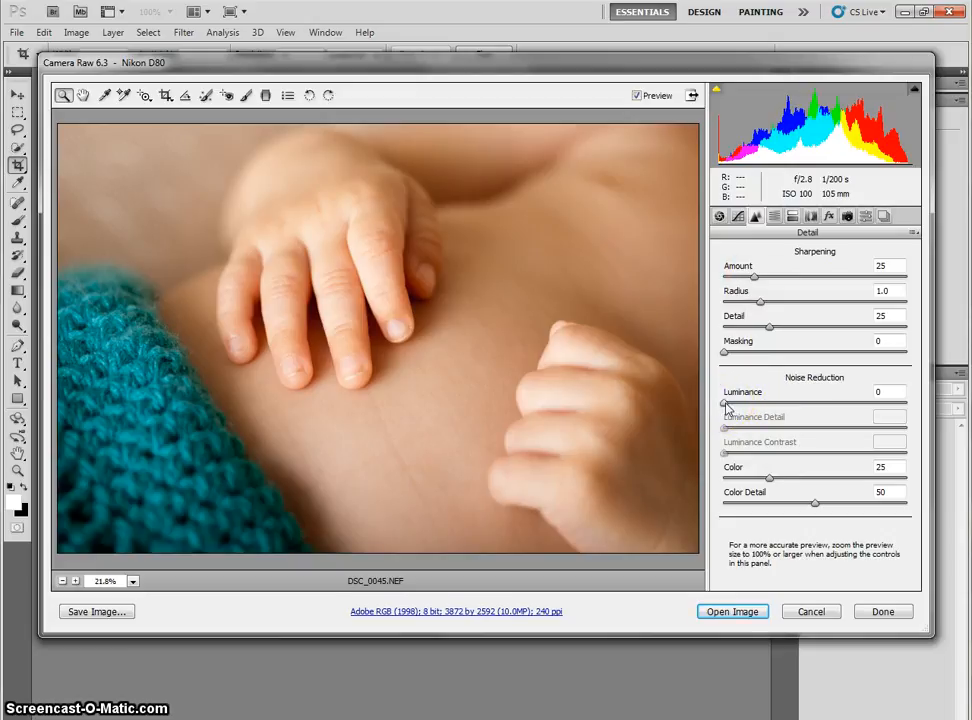
{"action": "left_click_drag", "start_coordinate": [726, 404], "coordinate": [740, 404]}
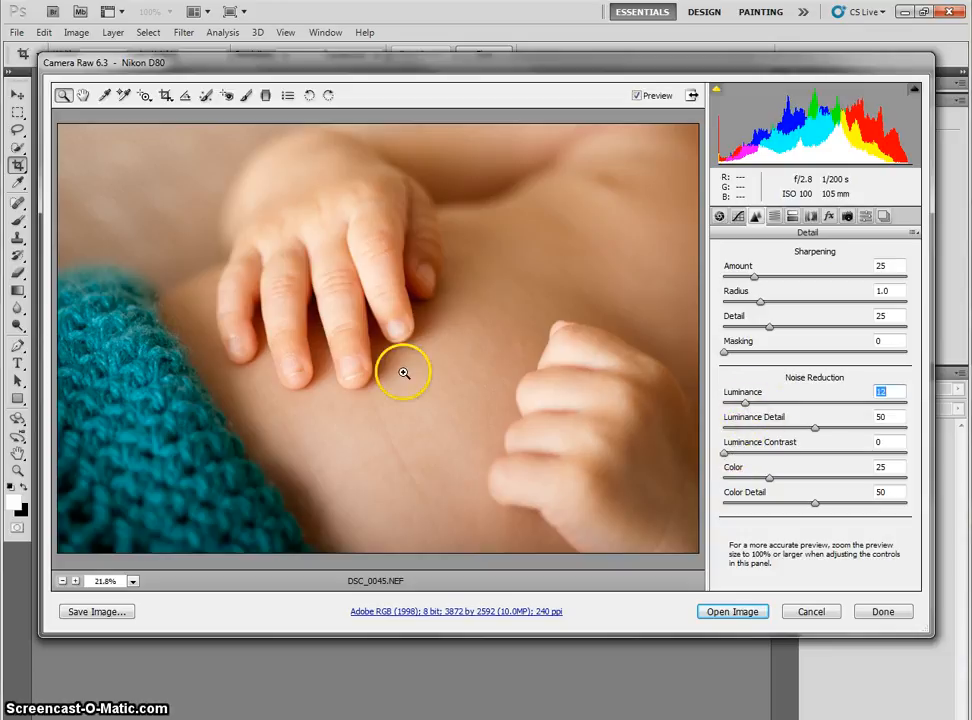
{"action": "mouse_move", "coordinate": [724, 552]}
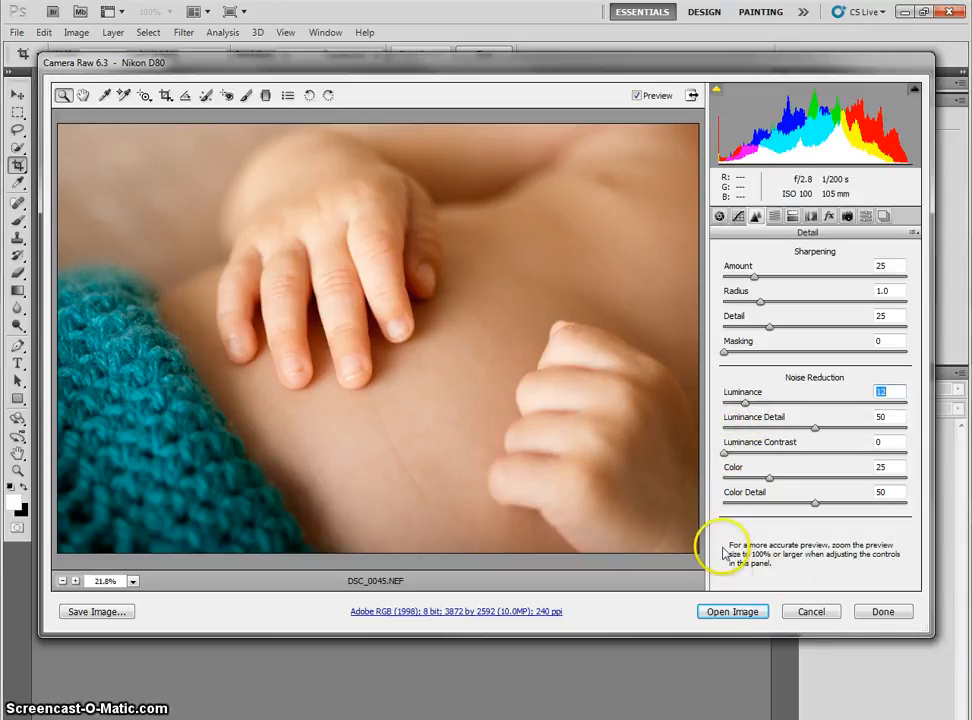
{"action": "mouse_move", "coordinate": [818, 564]}
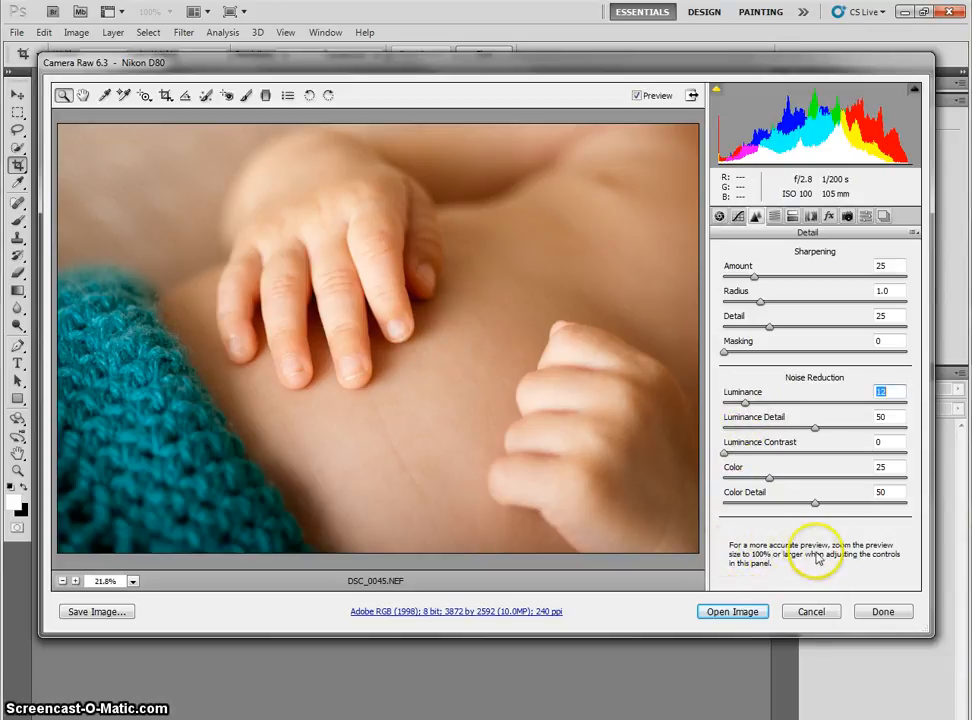
{"action": "mouse_move", "coordinate": [780, 576]}
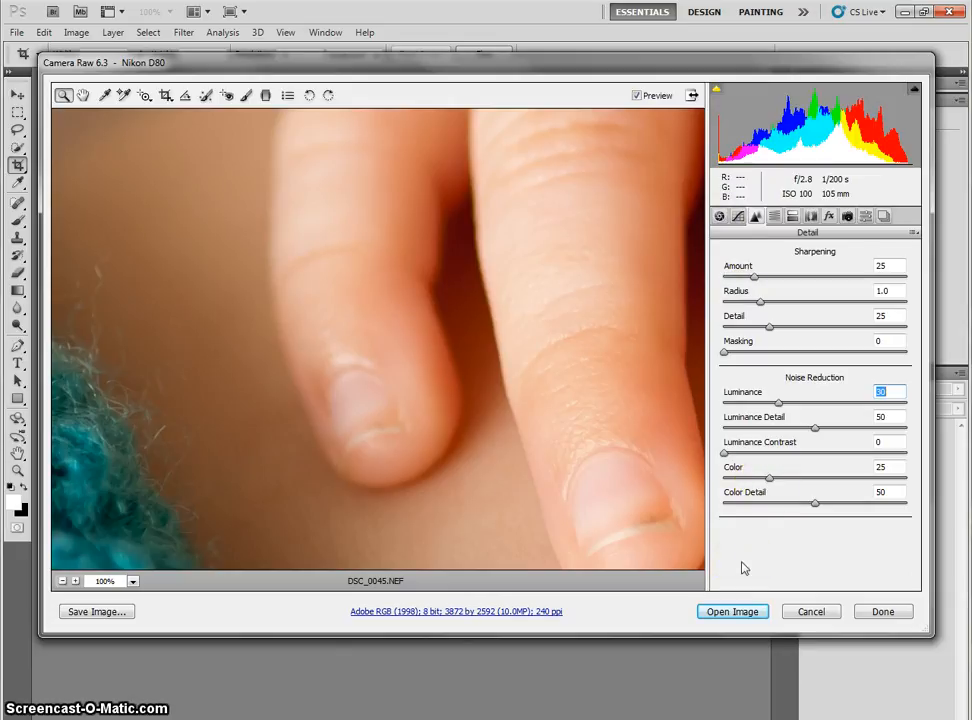
{"action": "mouse_move", "coordinate": [732, 612]}
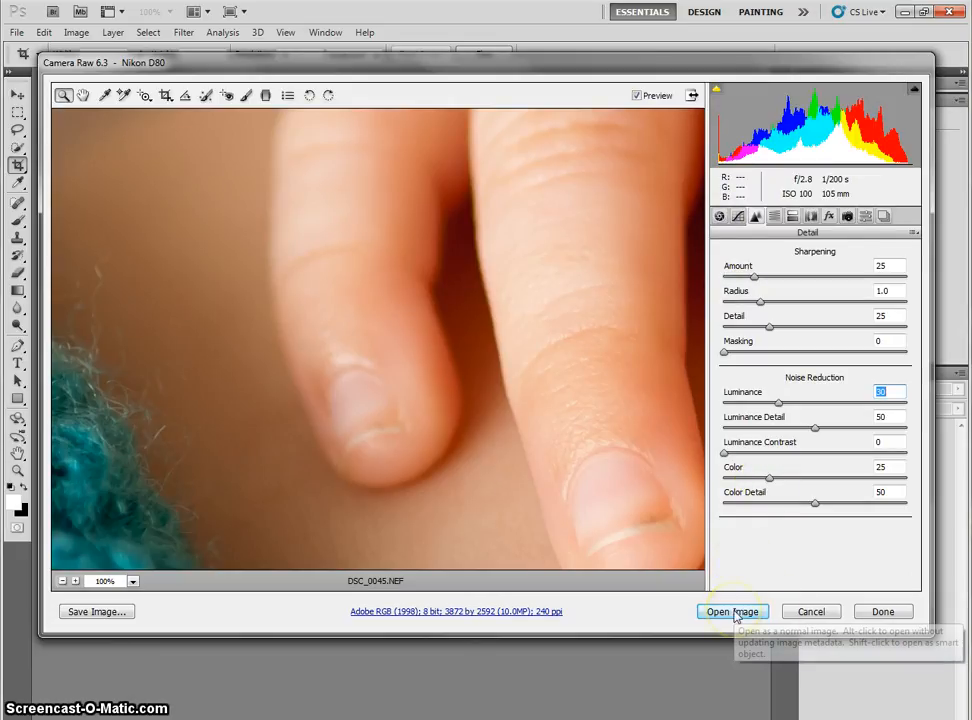
Step: Open the adjusted DSC_0045 in Photoshop, then close it without saving changes
{"action": "left_click", "coordinate": [732, 612]}
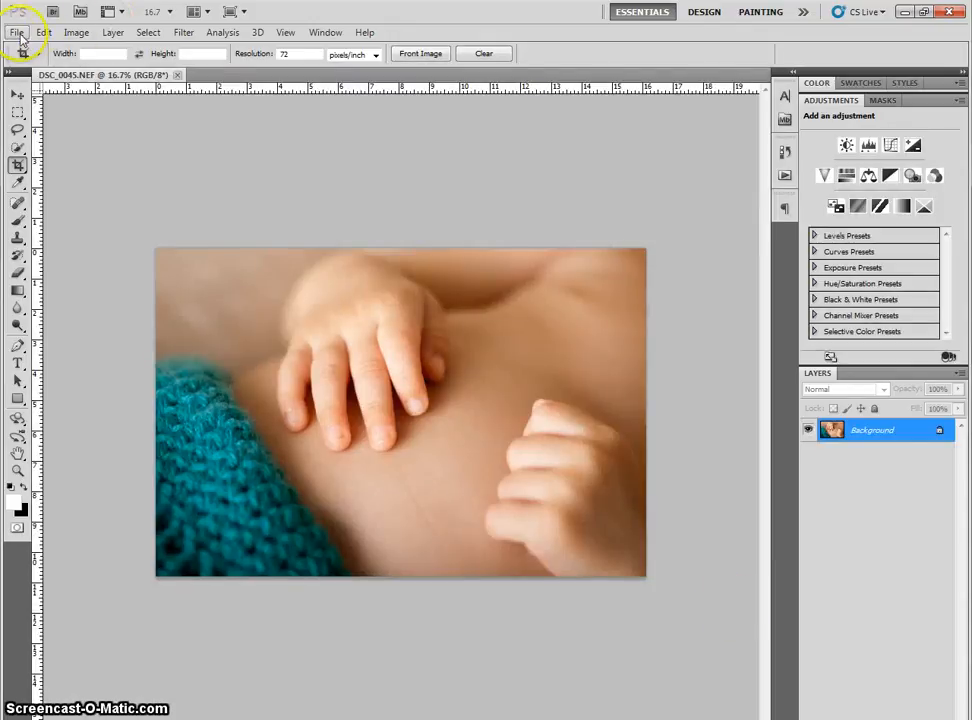
{"action": "left_click", "coordinate": [24, 32]}
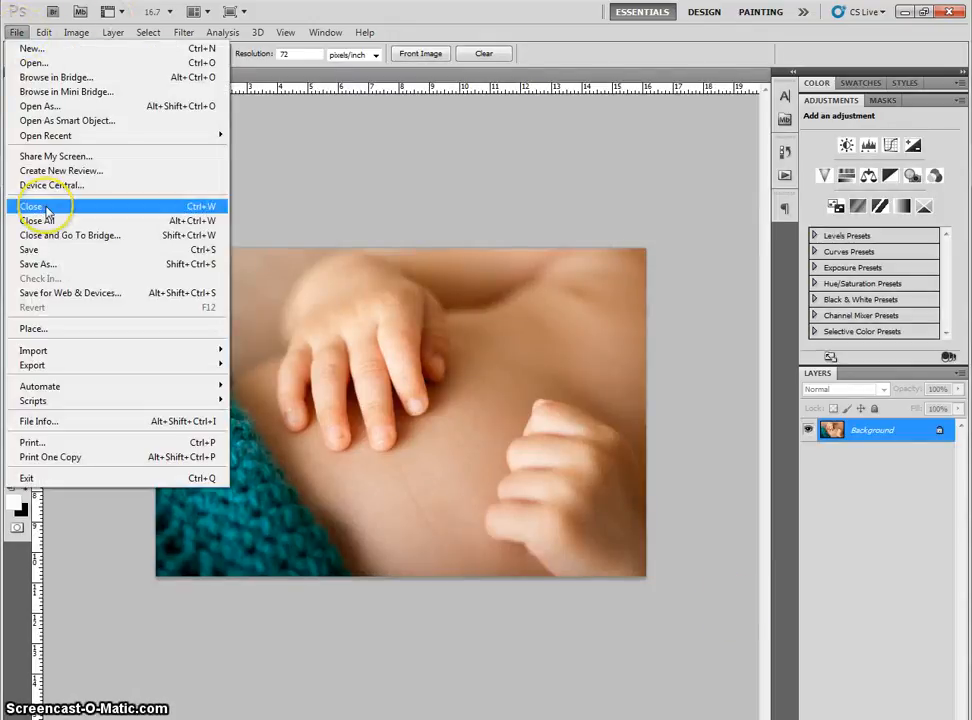
{"action": "left_click", "coordinate": [32, 204]}
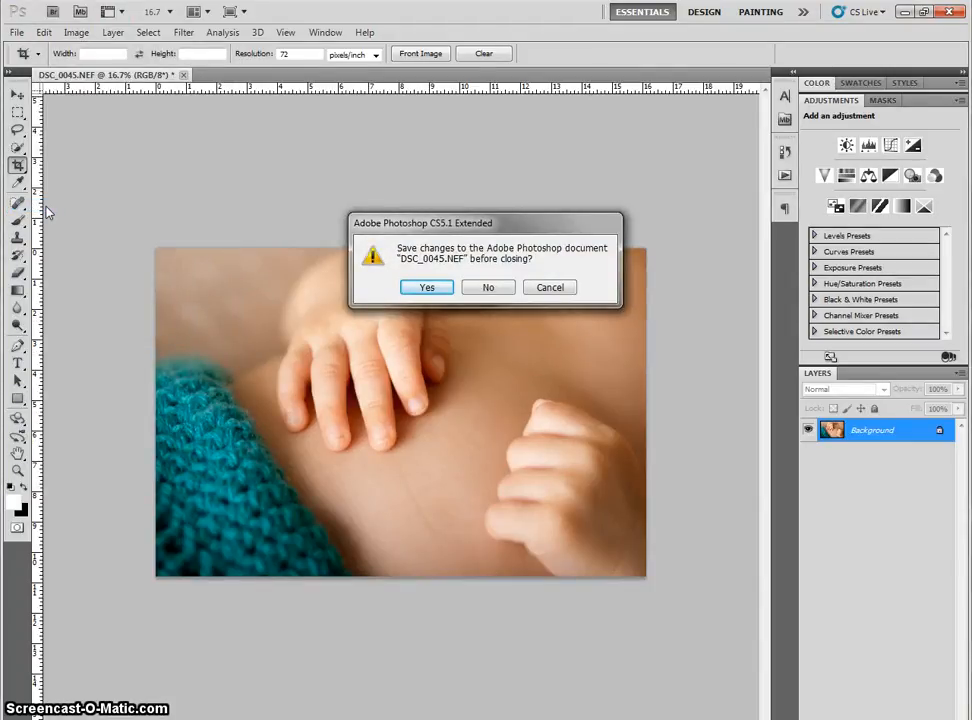
{"action": "mouse_move", "coordinate": [84, 176]}
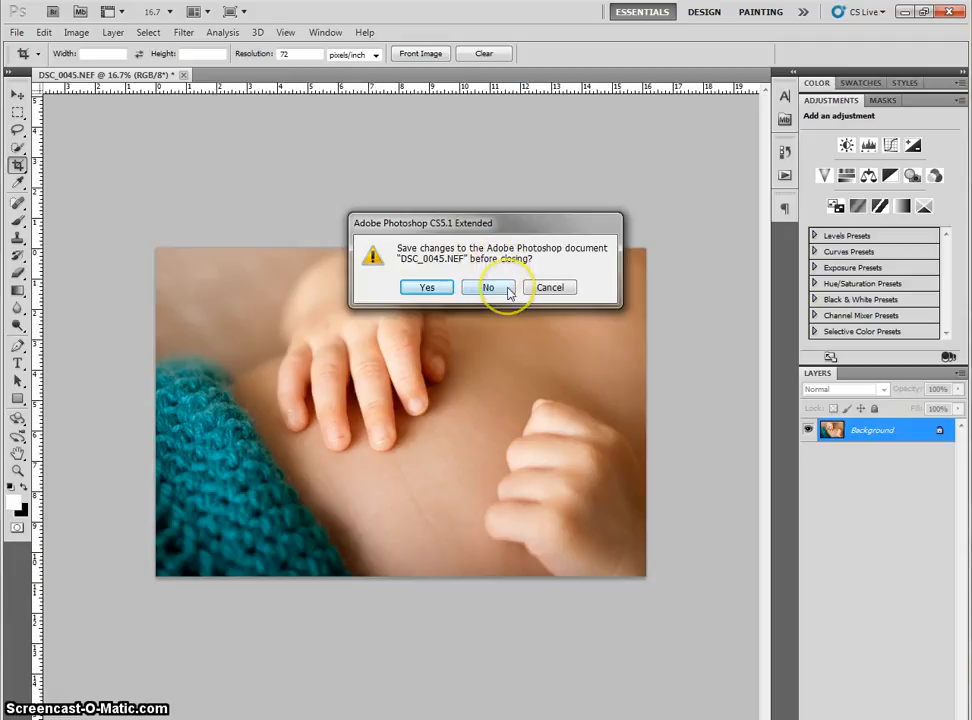
{"action": "left_click", "coordinate": [486, 288]}
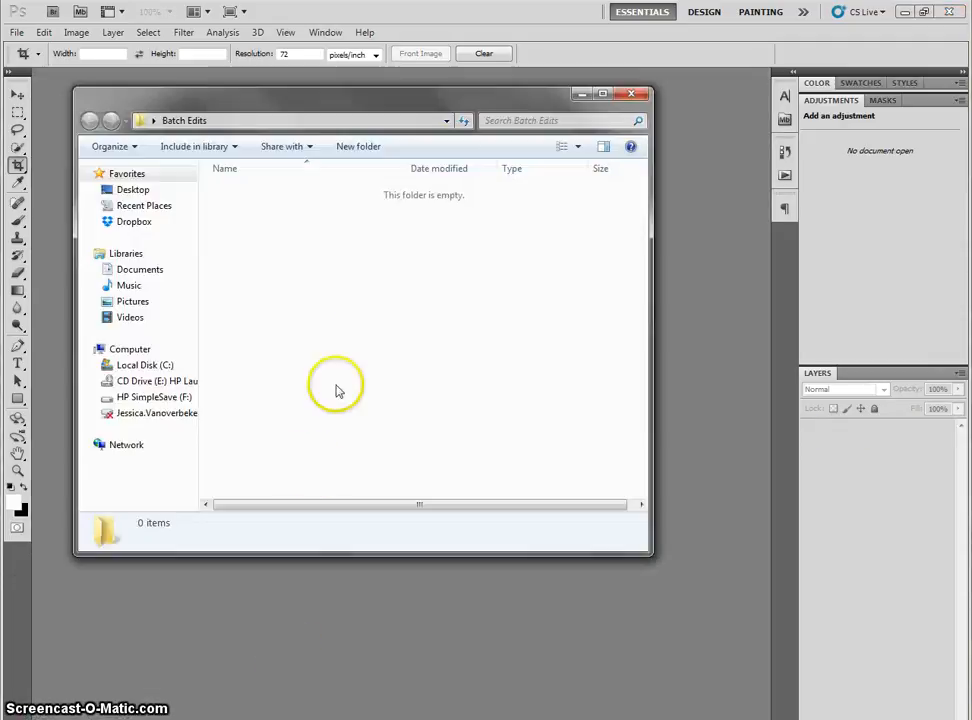
{"action": "mouse_move", "coordinate": [178, 638]}
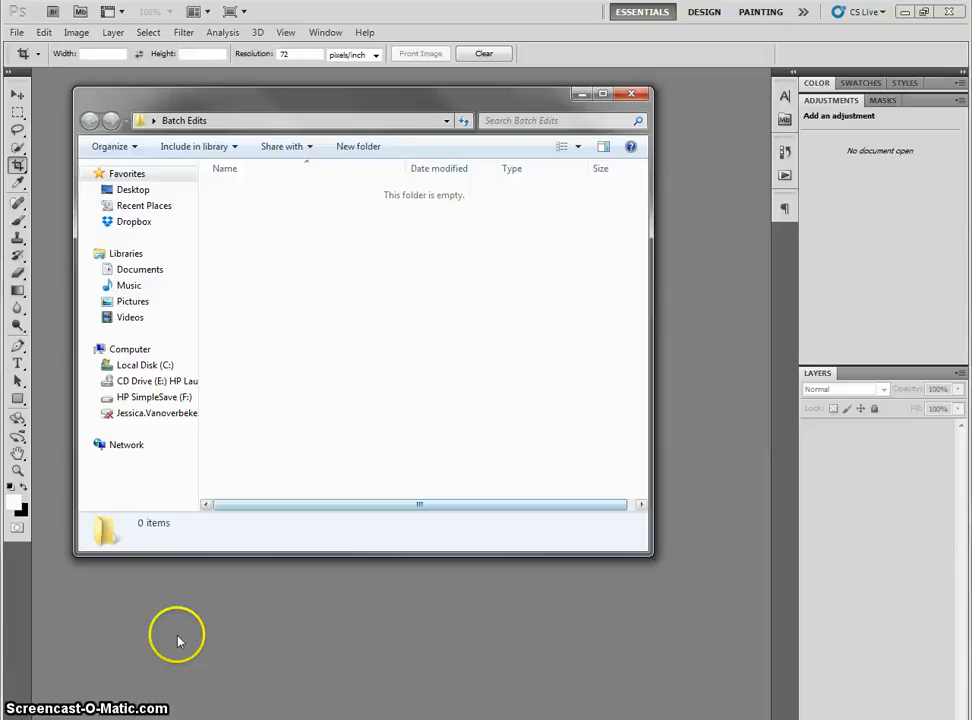
{"action": "mouse_move", "coordinate": [176, 648]}
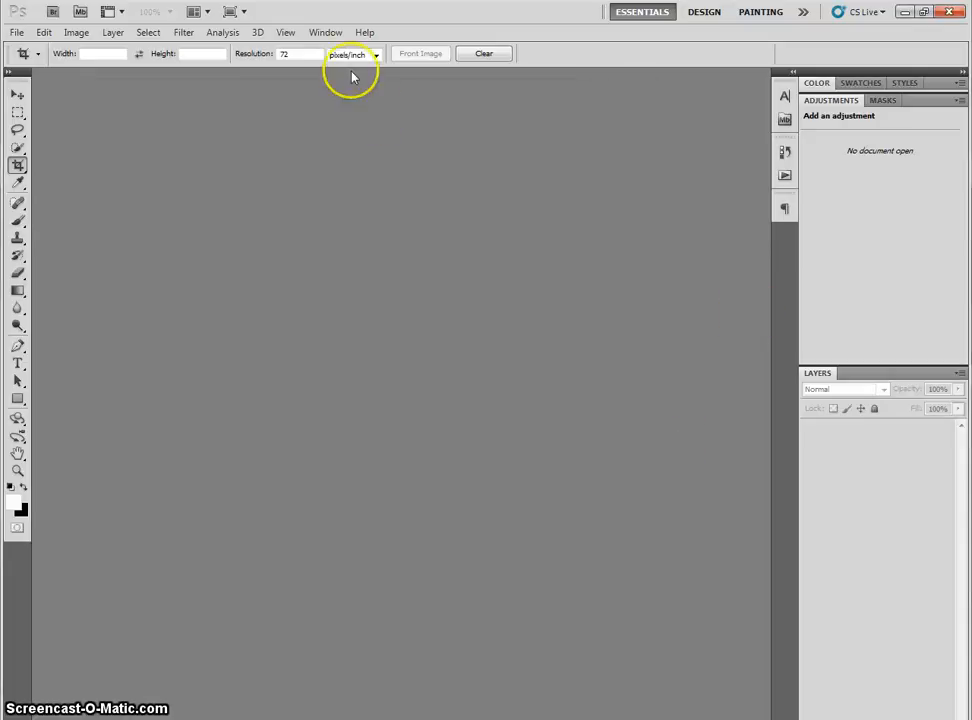
Step: Show the Actions panel from the right dock and expand its list of recorded actions
{"action": "left_click", "coordinate": [332, 32]}
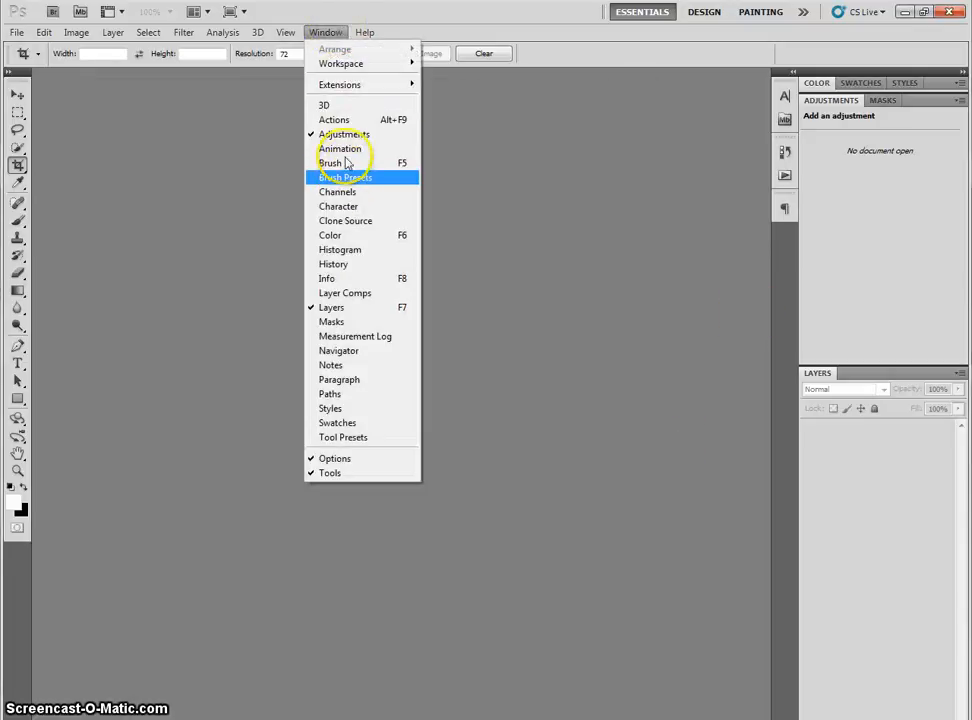
{"action": "mouse_move", "coordinate": [344, 120]}
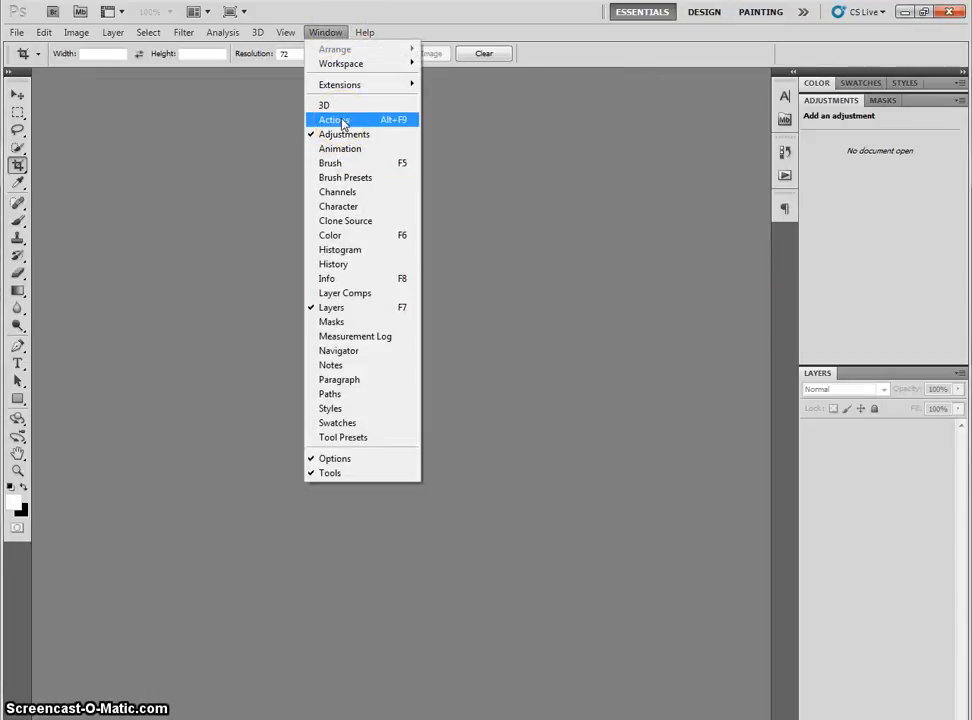
{"action": "left_click", "coordinate": [332, 120]}
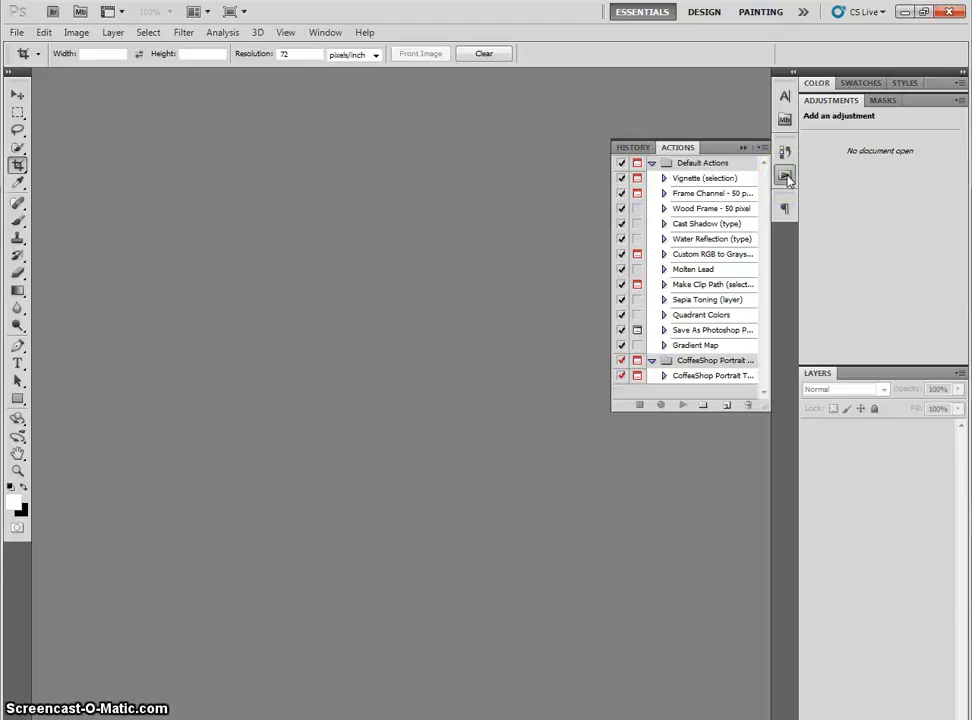
{"action": "left_click", "coordinate": [788, 178]}
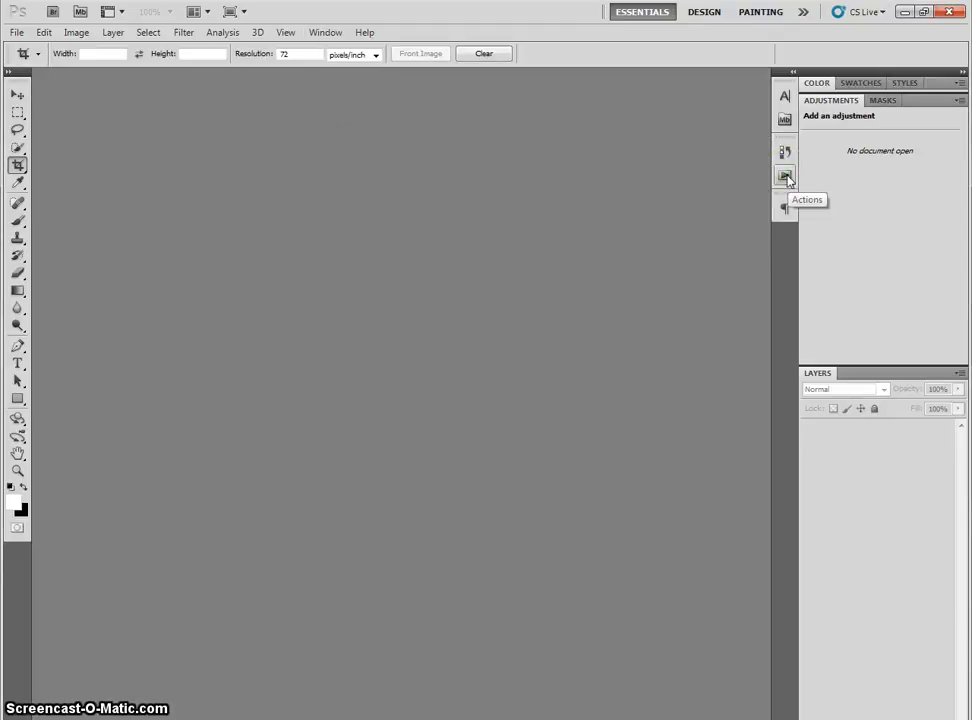
{"action": "left_click", "coordinate": [784, 180]}
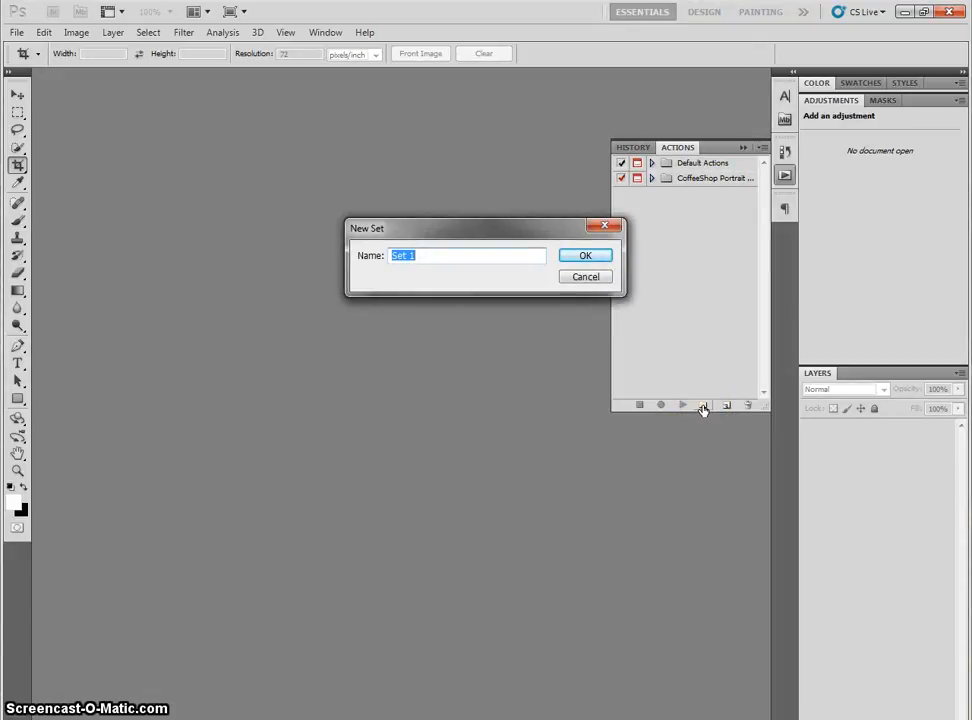
Step: Create the action set 'Batch Edits Mrs. V' and start a new action inside it
{"action": "type", "text": "Batch Edits Mrs. V"}
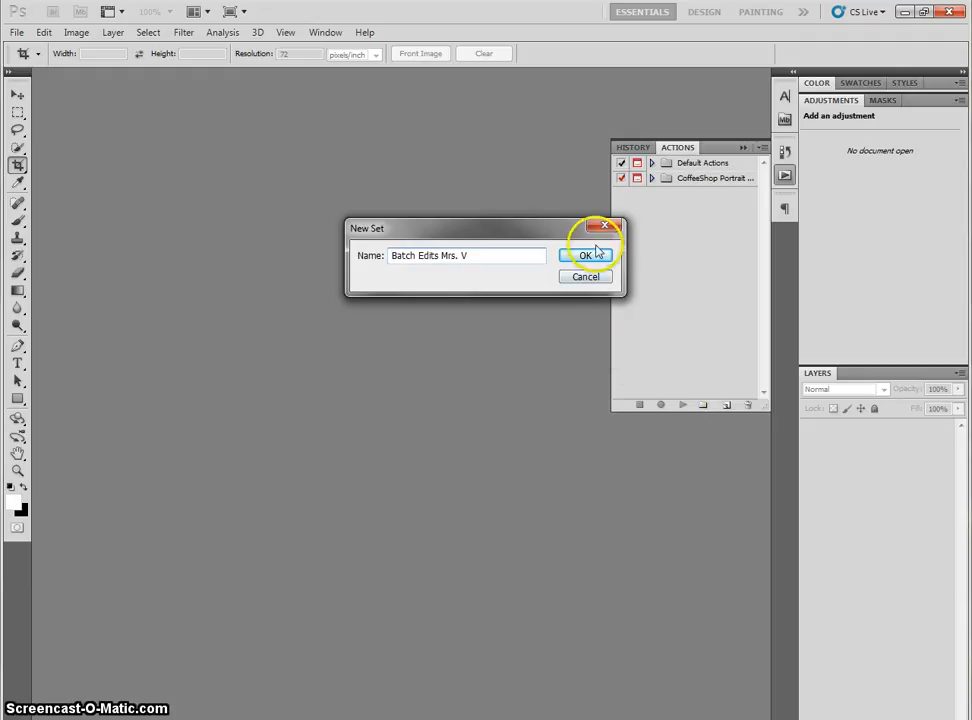
{"action": "left_click", "coordinate": [584, 256]}
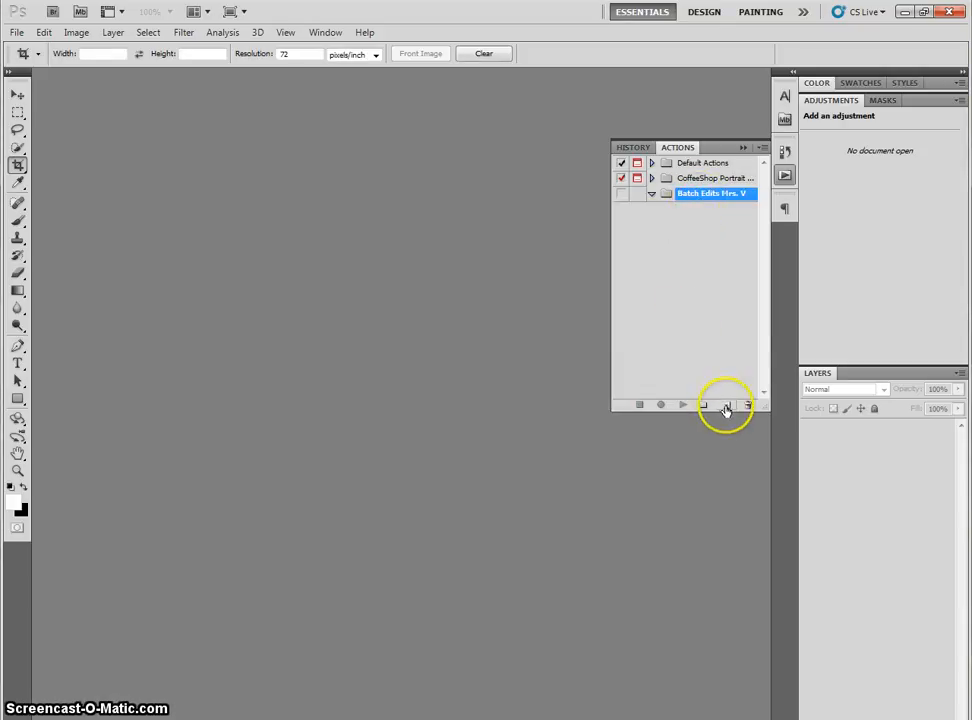
{"action": "left_click", "coordinate": [724, 404]}
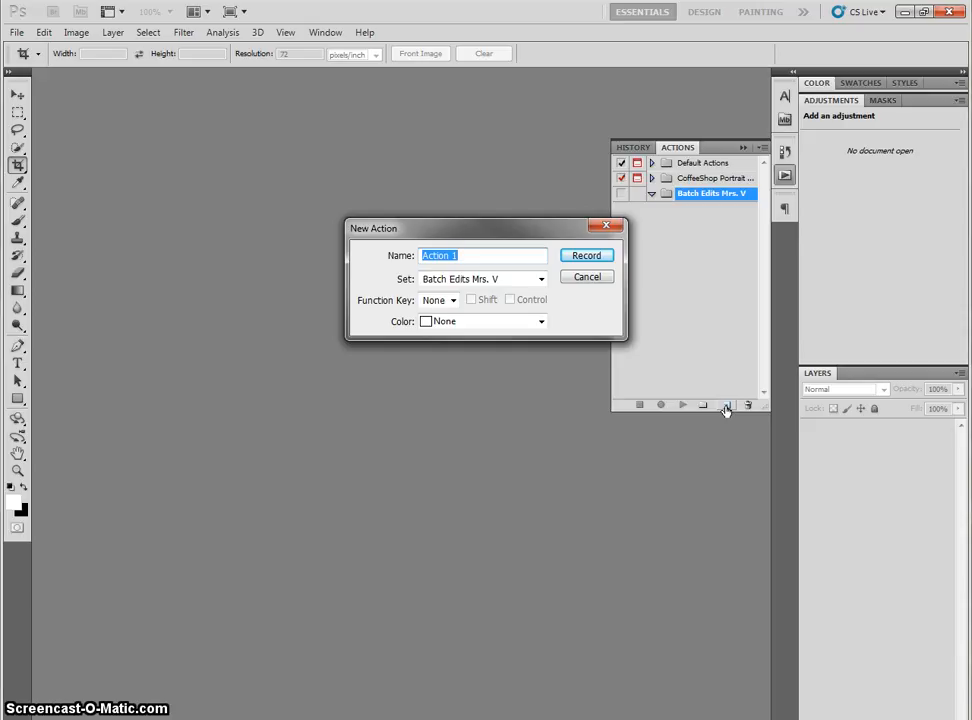
Step: Name the new action 'Brightening' and begin recording it in the new set
{"action": "type", "text": "Brightening"}
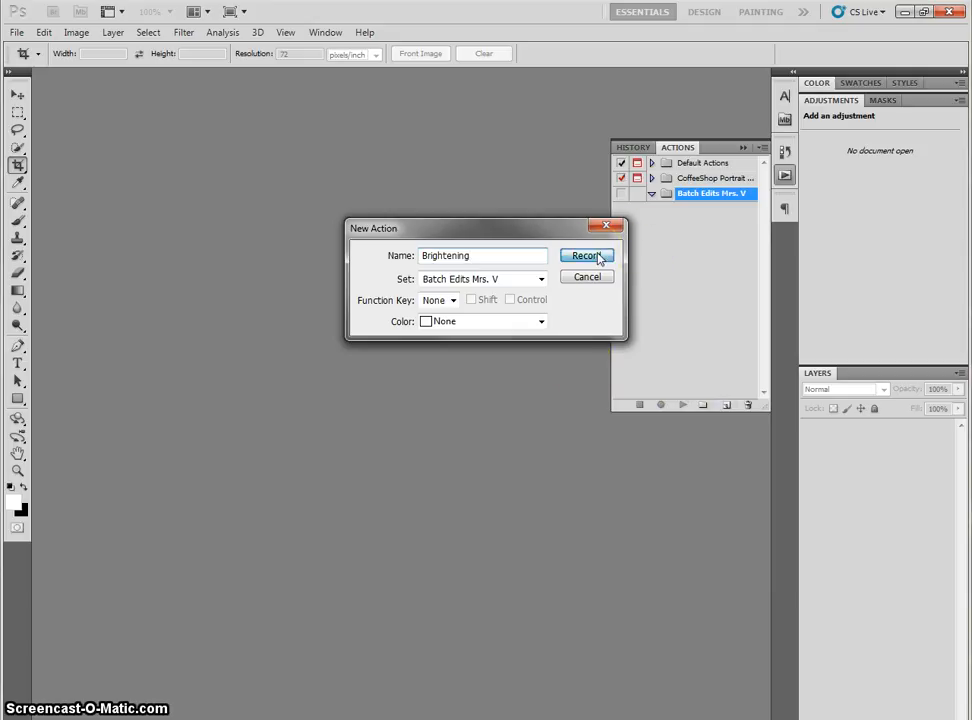
{"action": "left_click", "coordinate": [586, 256]}
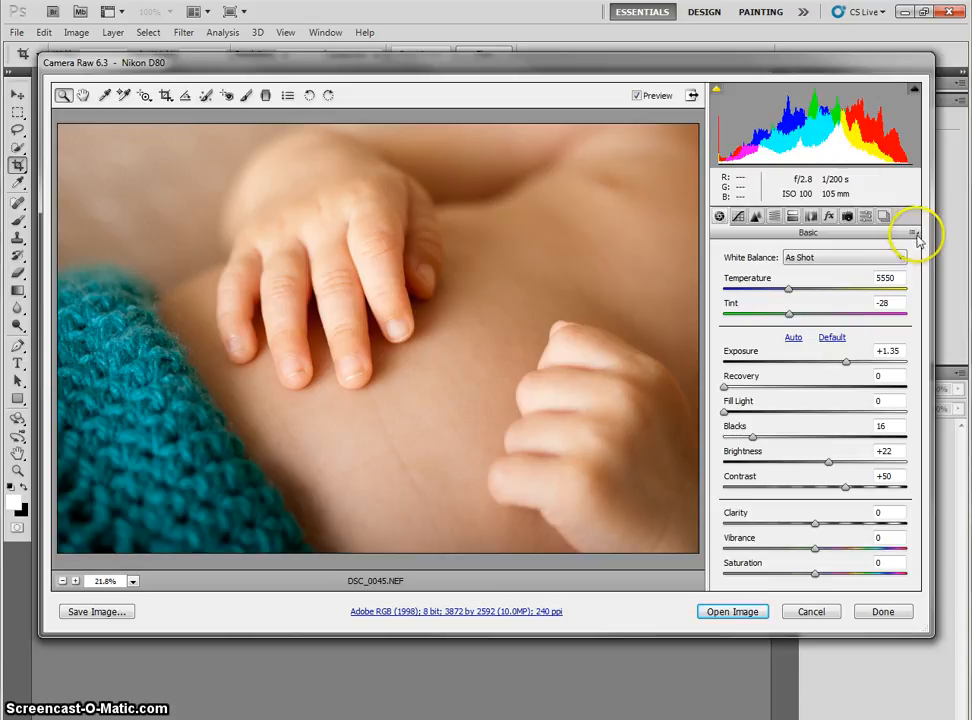
Step: Apply Previous Conversion settings to DSC_0045 in Camera Raw and open it as an image
{"action": "left_click", "coordinate": [934, 232]}
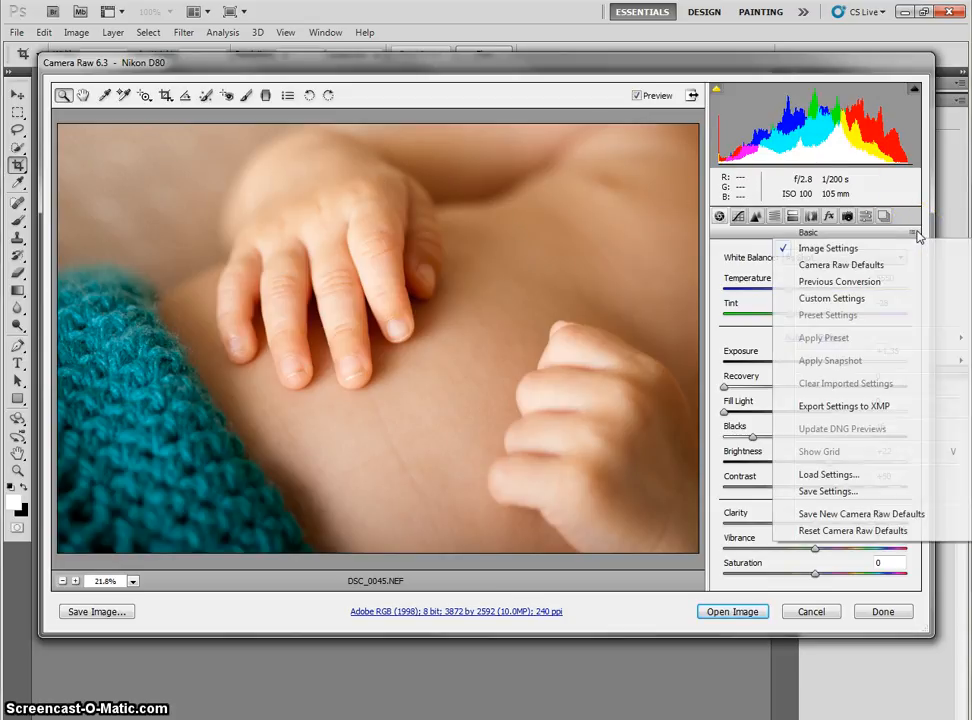
{"action": "mouse_move", "coordinate": [840, 280]}
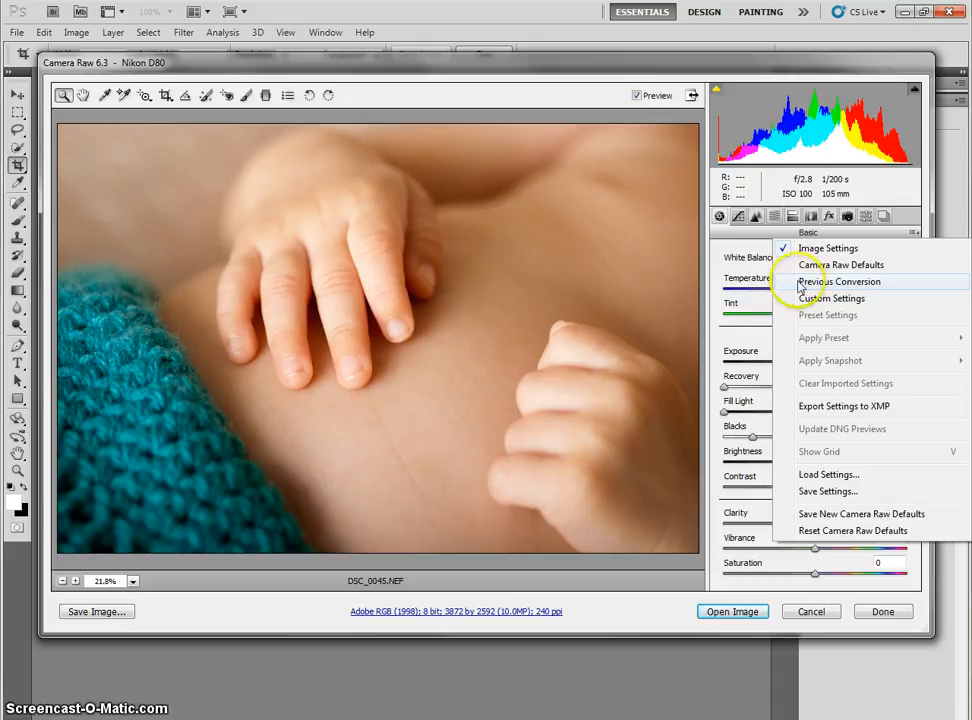
{"action": "left_click", "coordinate": [832, 264]}
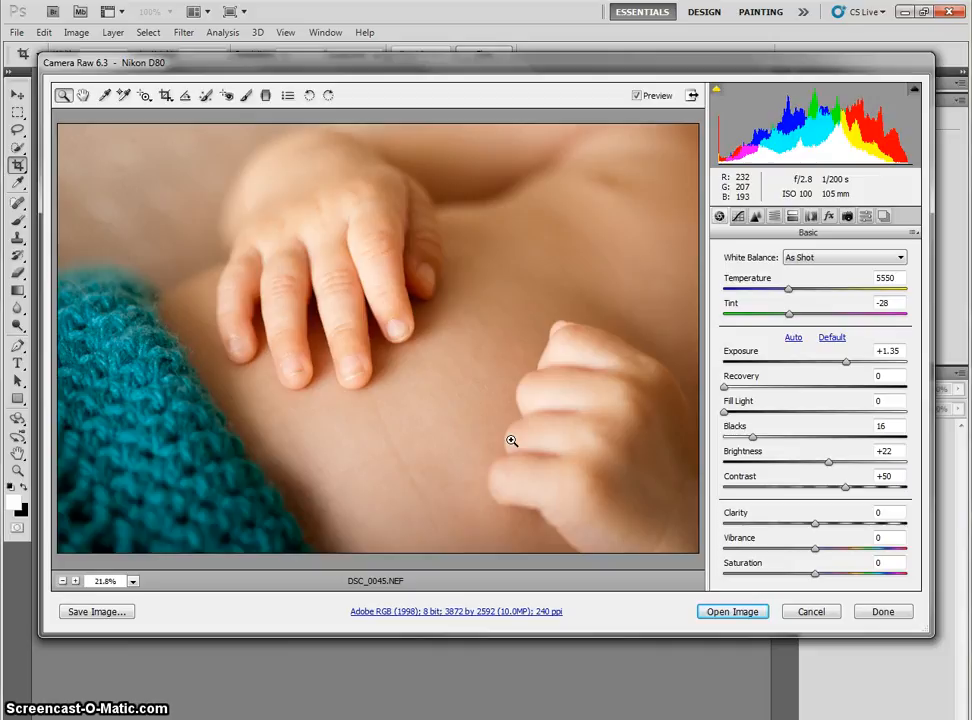
{"action": "left_click", "coordinate": [812, 612]}
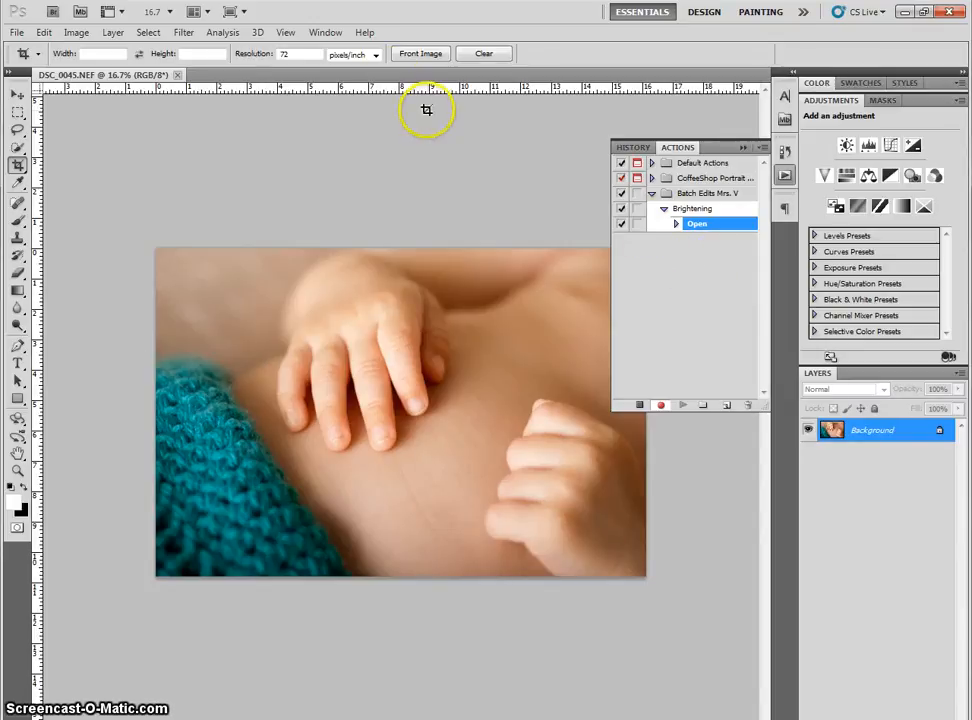
Step: Bring up the File menu to save the opened photo
{"action": "left_click", "coordinate": [16, 36]}
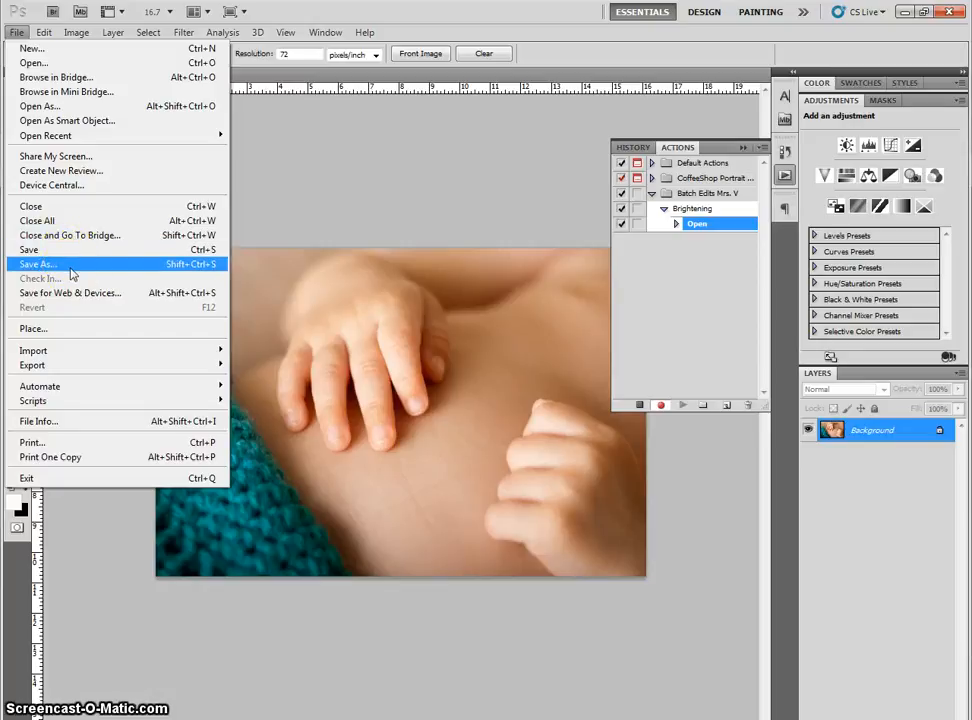
Step: Save DSC_0045 as a maximum-quality JPEG in Desktop > Batch Edits via Save As
{"action": "left_click", "coordinate": [38, 264]}
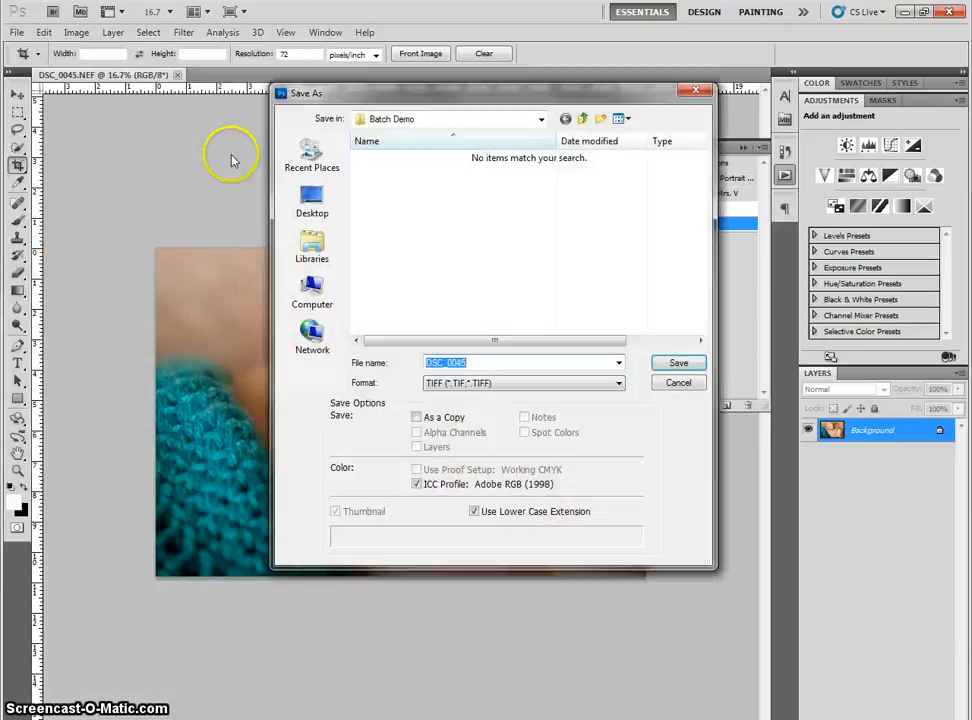
{"action": "left_click", "coordinate": [312, 200]}
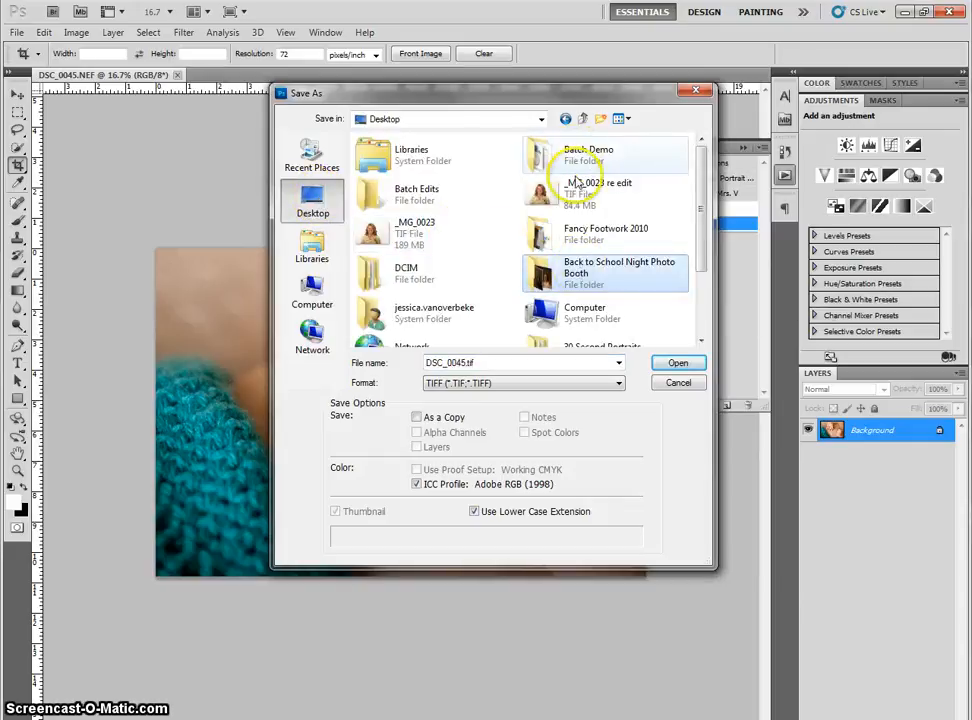
{"action": "double_click", "coordinate": [416, 194]}
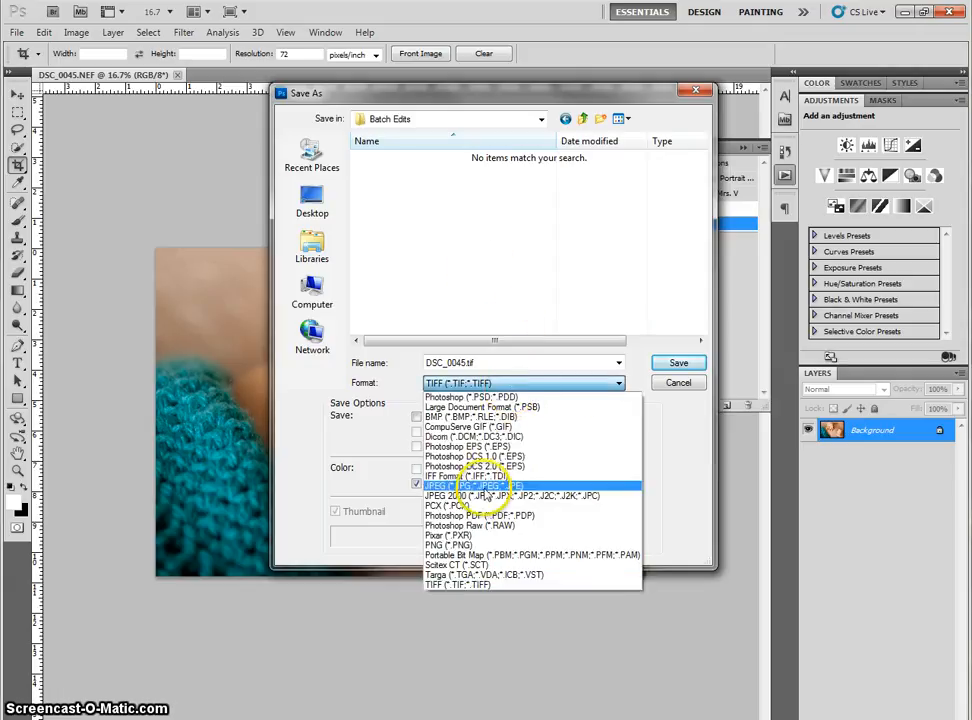
{"action": "left_click", "coordinate": [460, 482]}
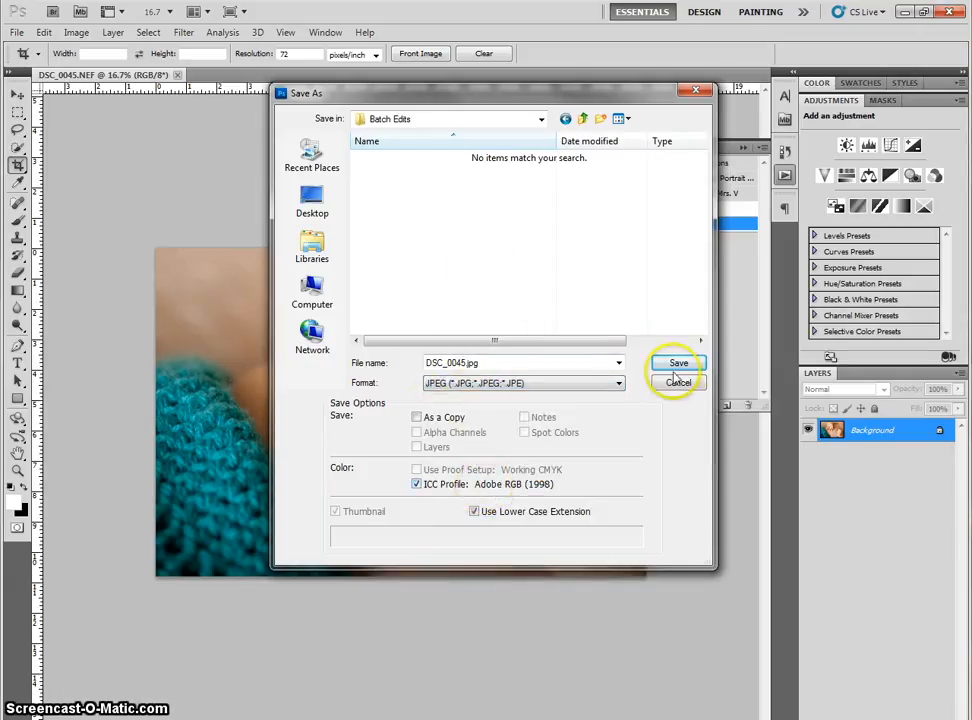
{"action": "left_click", "coordinate": [678, 362]}
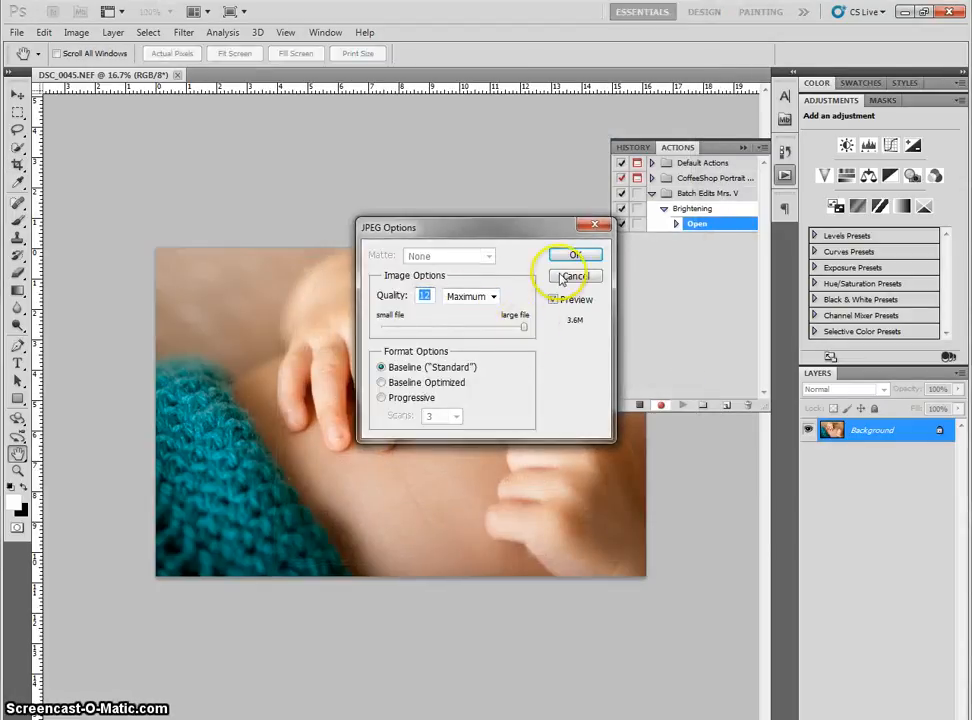
{"action": "left_click", "coordinate": [576, 254]}
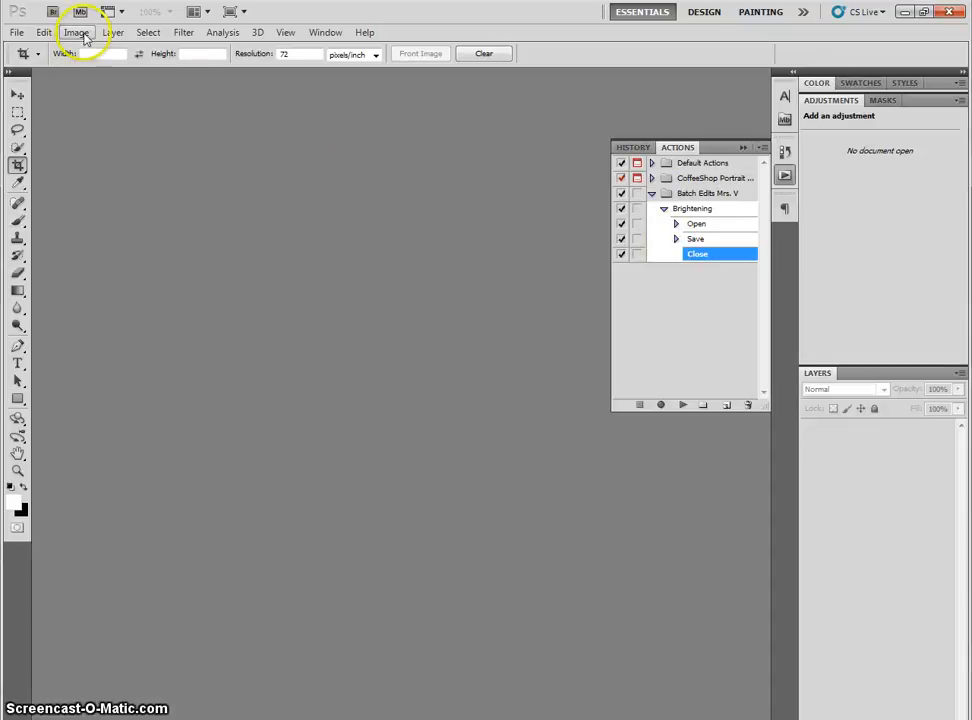
{"action": "mouse_move", "coordinate": [58, 12]}
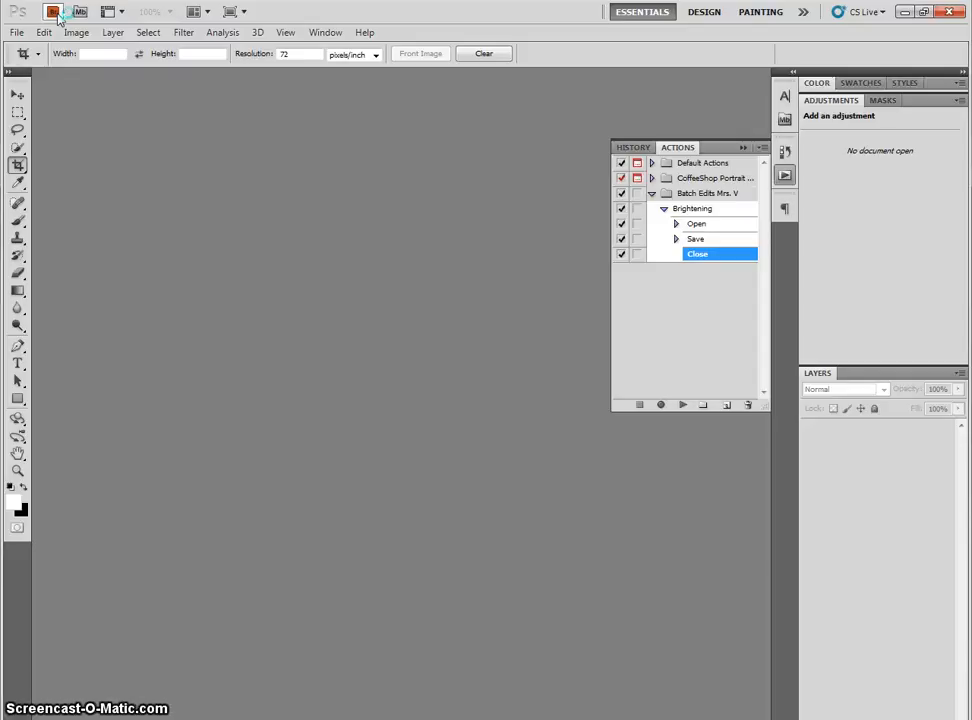
Step: Launch Bridge, dismiss the startup prompt and browse into the Batch Demo folder of raw photos
{"action": "left_click", "coordinate": [64, 12]}
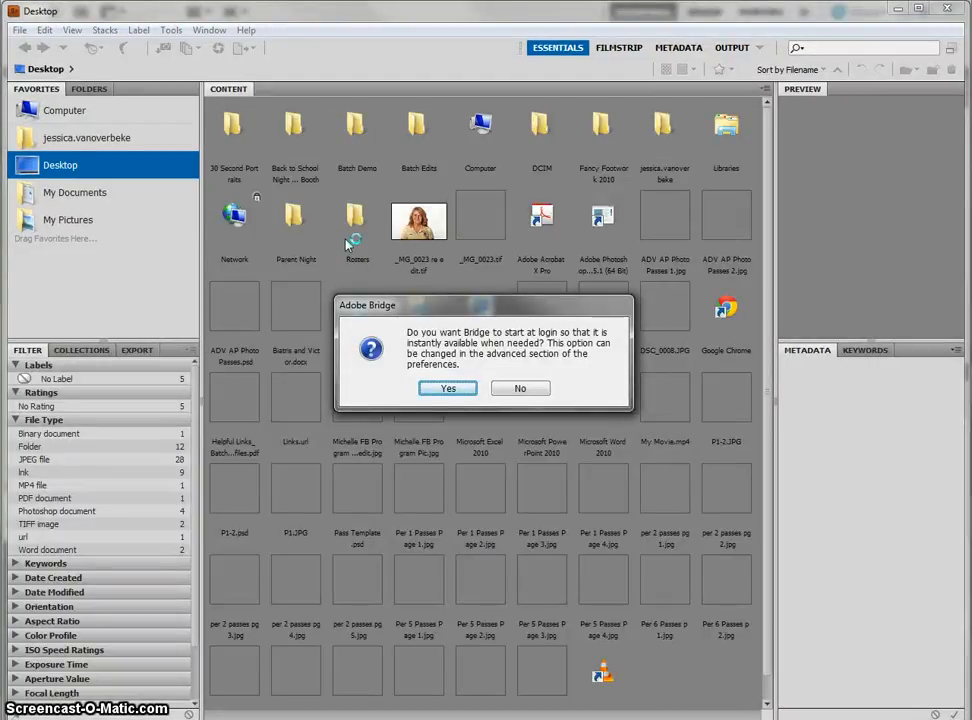
{"action": "left_click", "coordinate": [520, 388]}
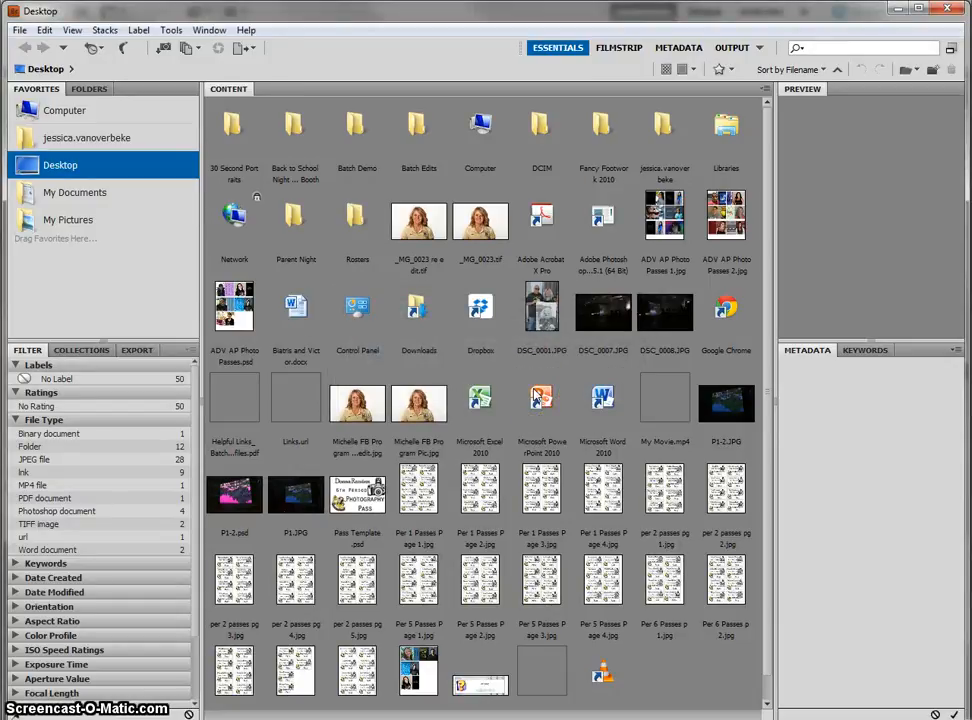
{"action": "double_click", "coordinate": [356, 124]}
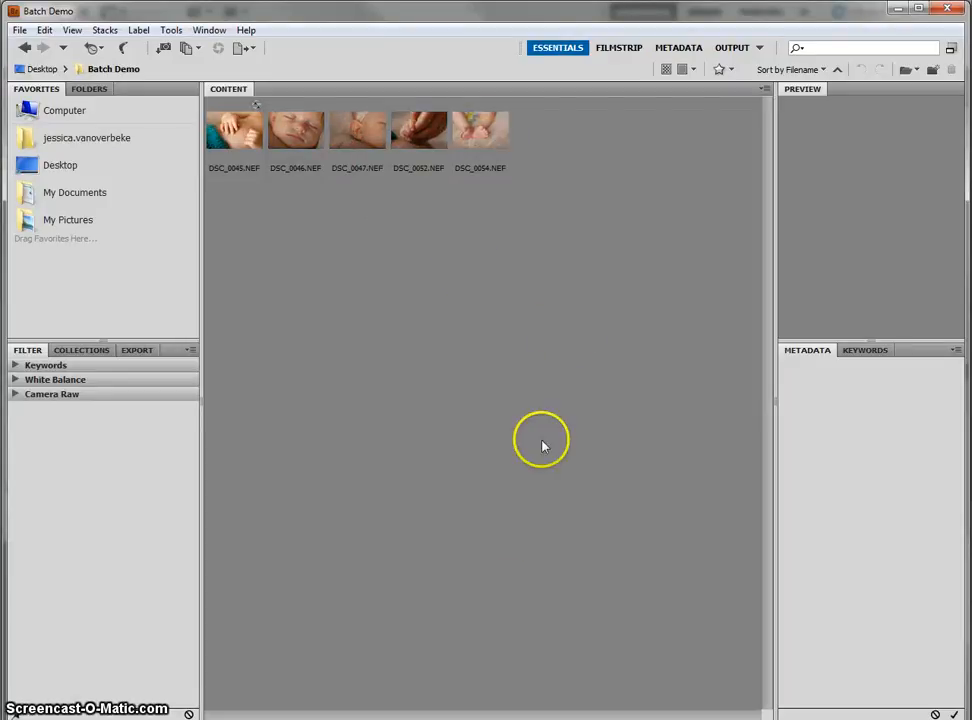
{"action": "mouse_move", "coordinate": [308, 110]}
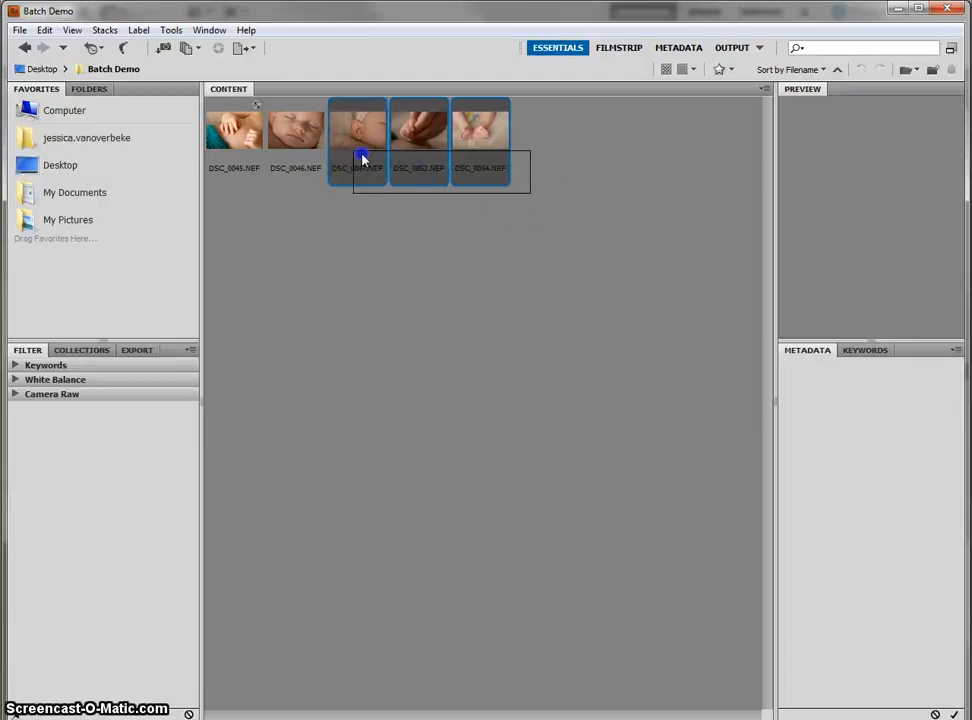
Step: Select the raw photos and send them to Photoshop via Tools > Photoshop > Batch
{"action": "left_click", "coordinate": [294, 128]}
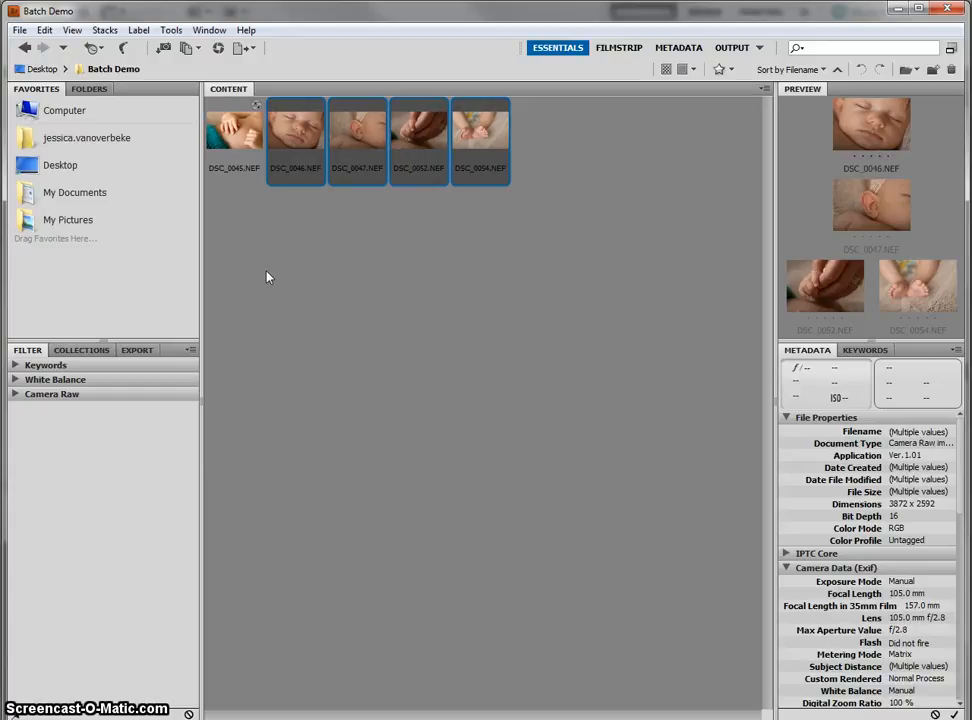
{"action": "mouse_move", "coordinate": [184, 30]}
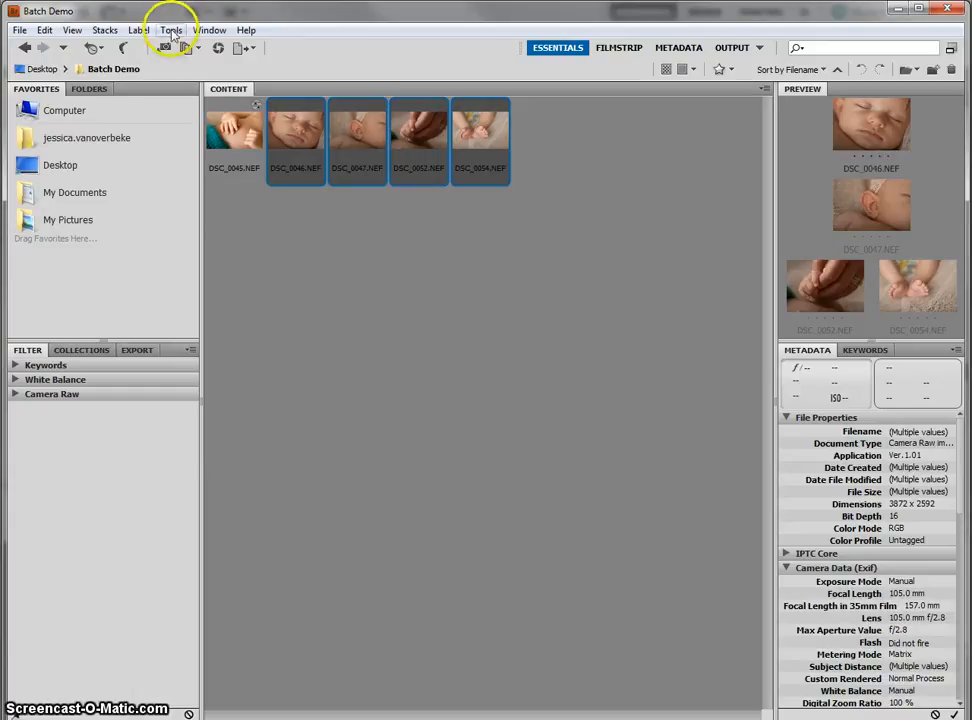
{"action": "left_click", "coordinate": [184, 32]}
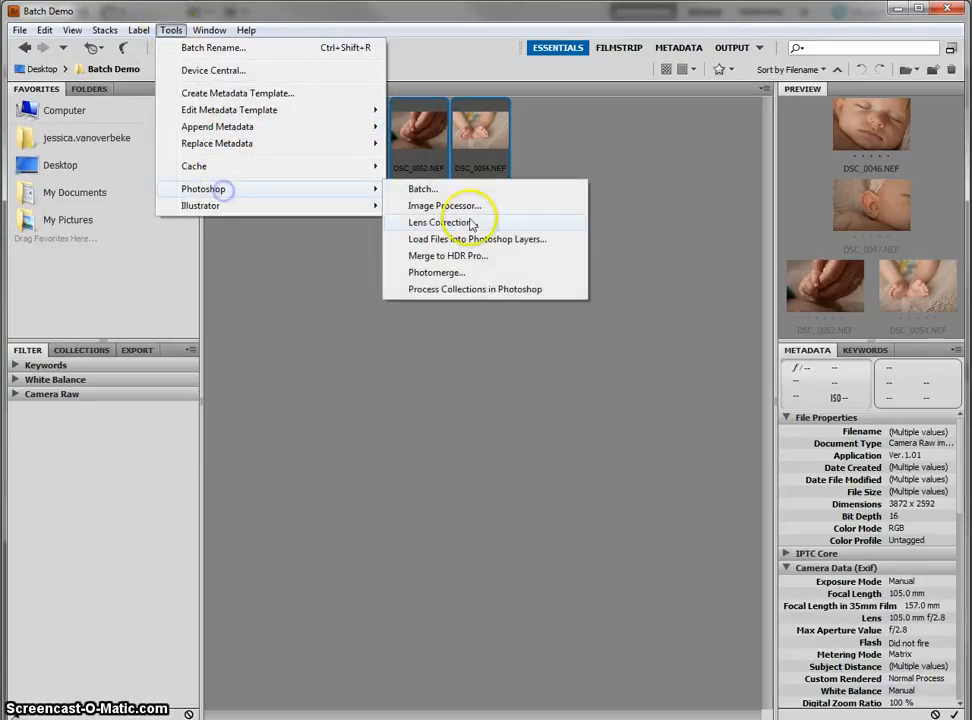
{"action": "left_click", "coordinate": [422, 188]}
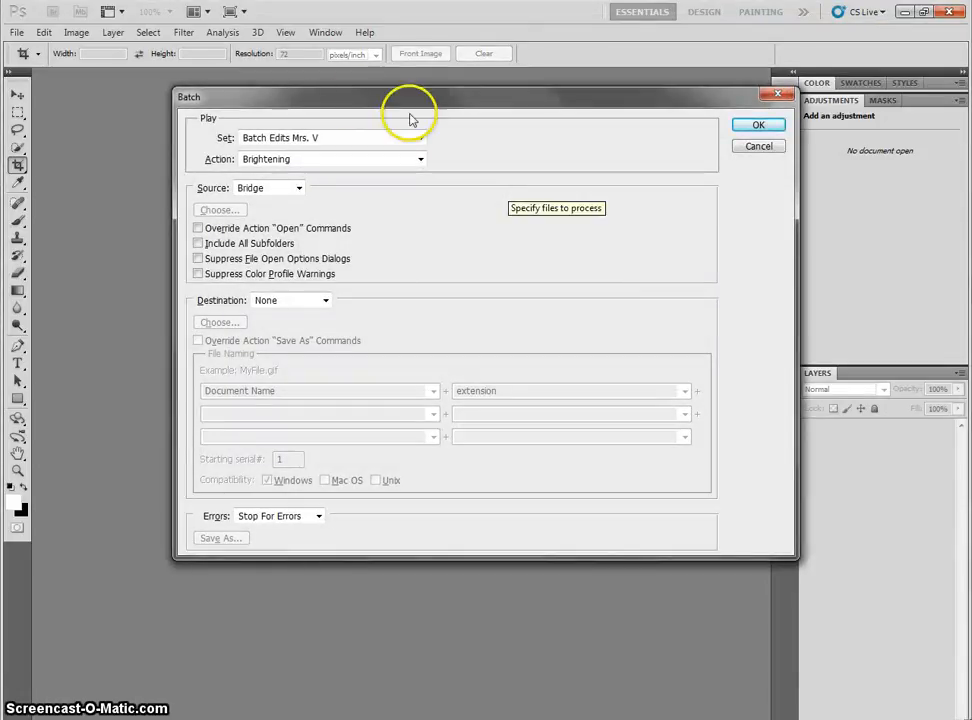
{"action": "mouse_move", "coordinate": [344, 156]}
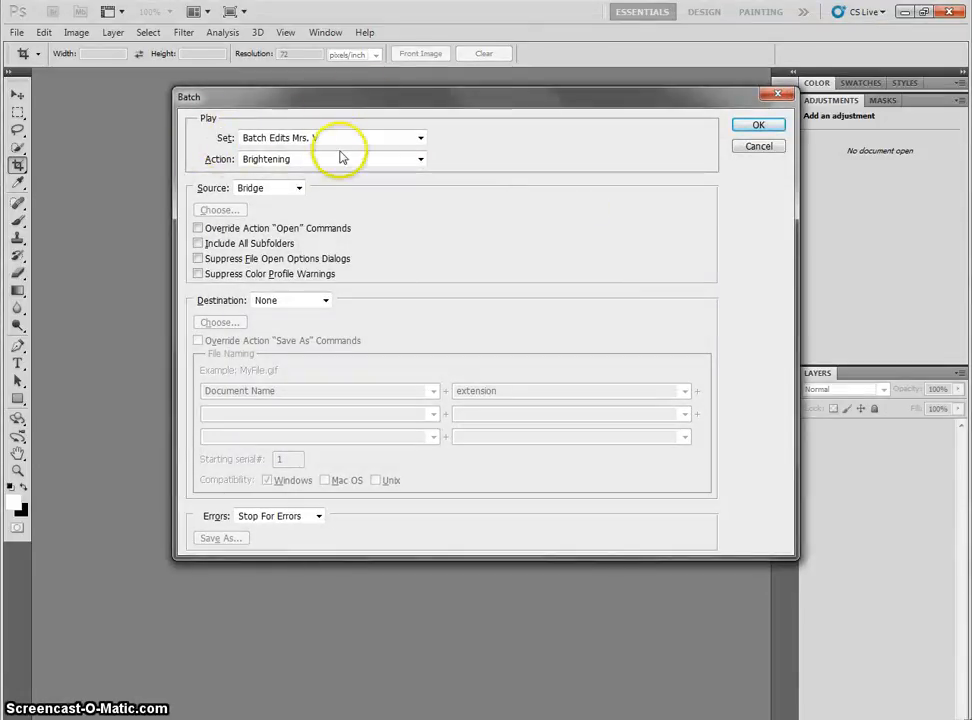
{"action": "mouse_move", "coordinate": [422, 152]}
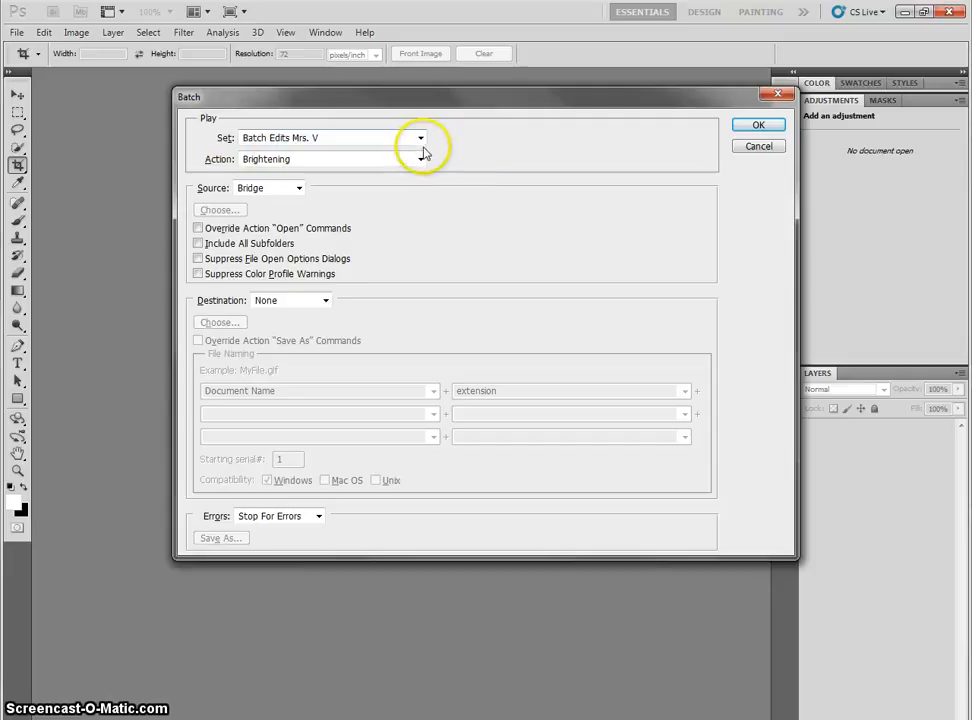
Step: Keep the Batch Edits Mrs. V set, override open commands and suppress file open option dialogs
{"action": "left_click", "coordinate": [416, 136]}
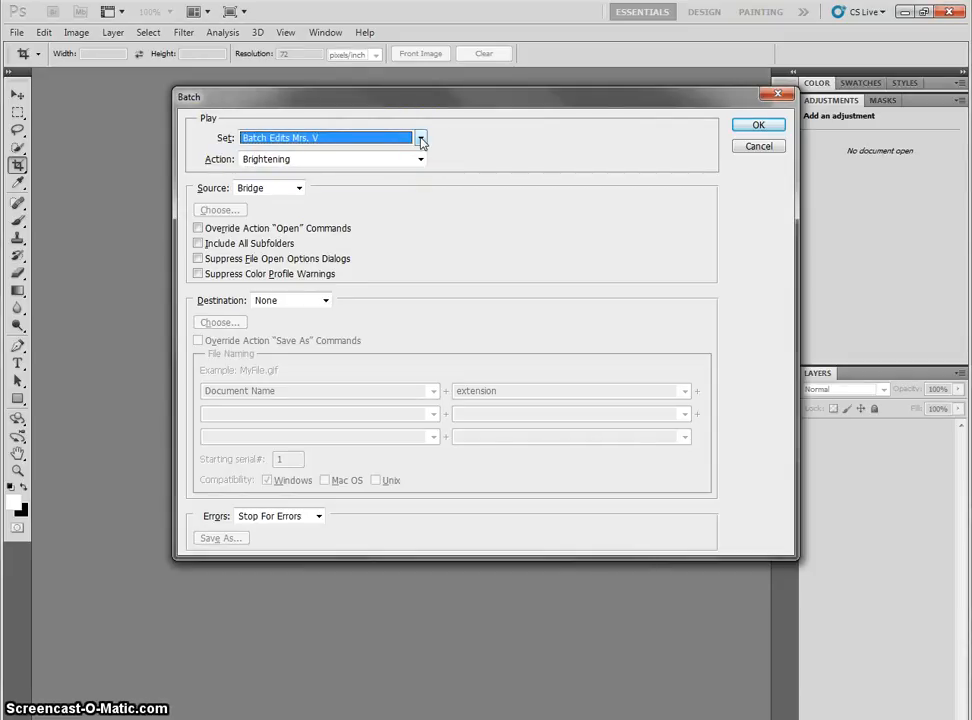
{"action": "left_click", "coordinate": [196, 228]}
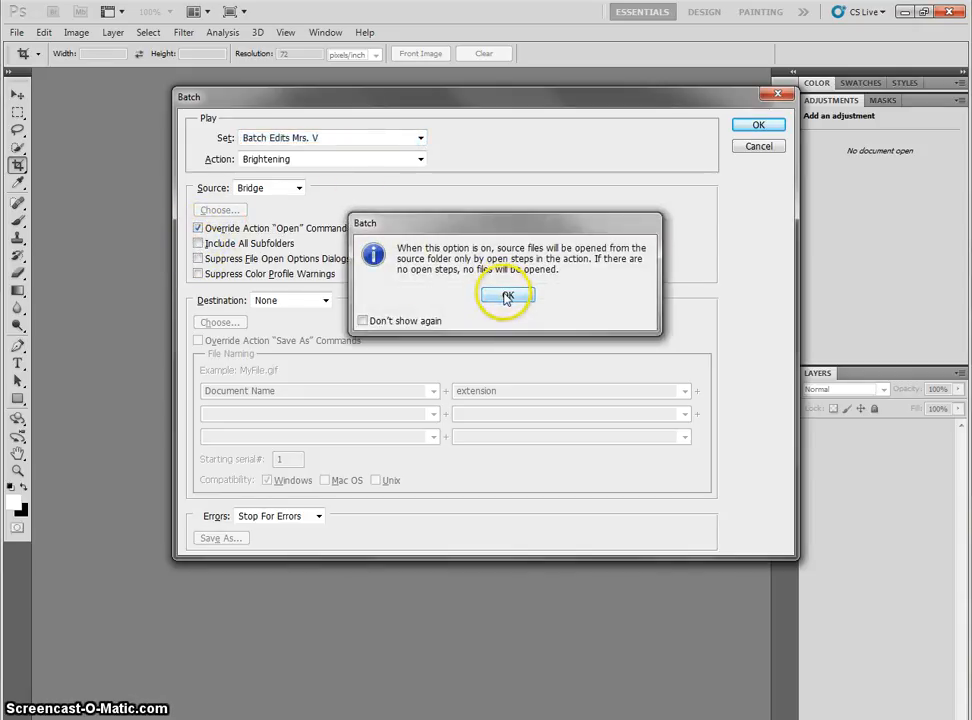
{"action": "left_click", "coordinate": [506, 296]}
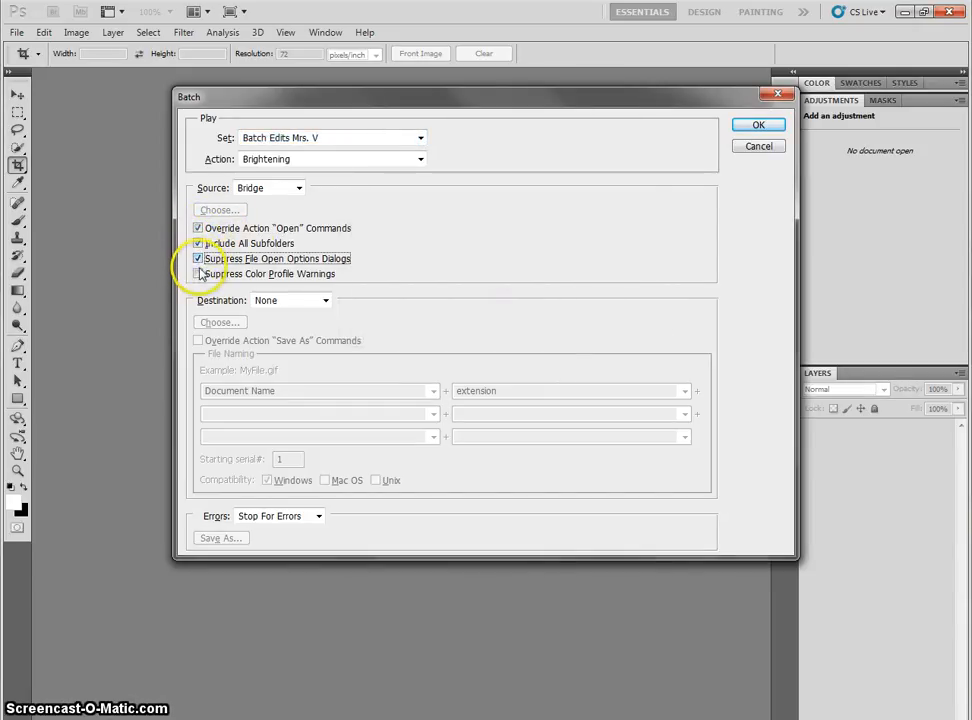
{"action": "left_click", "coordinate": [196, 272]}
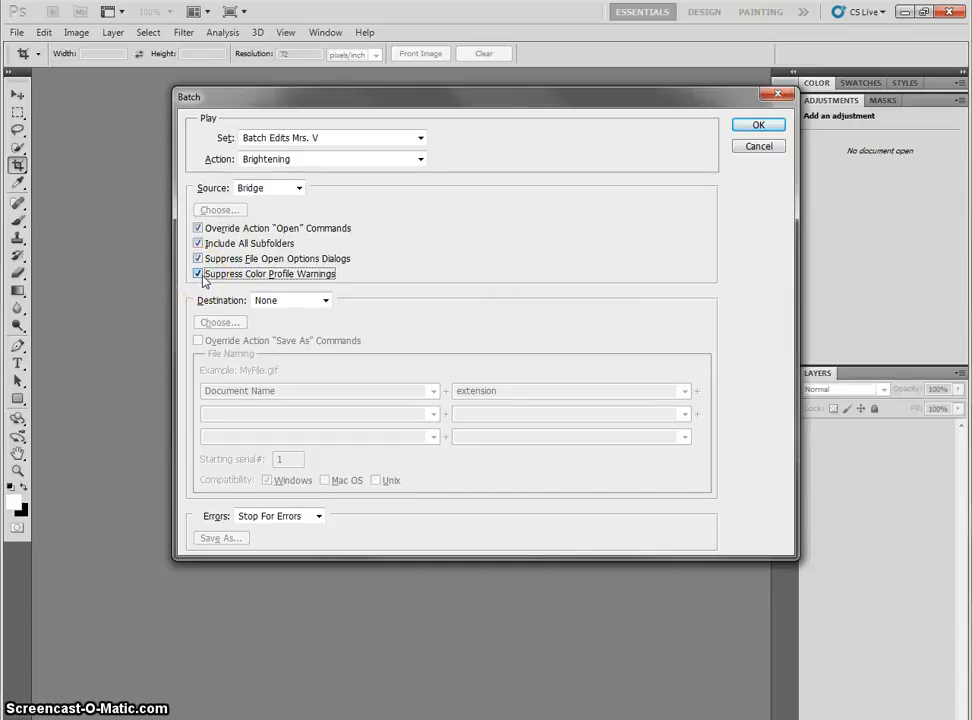
{"action": "mouse_move", "coordinate": [262, 310]}
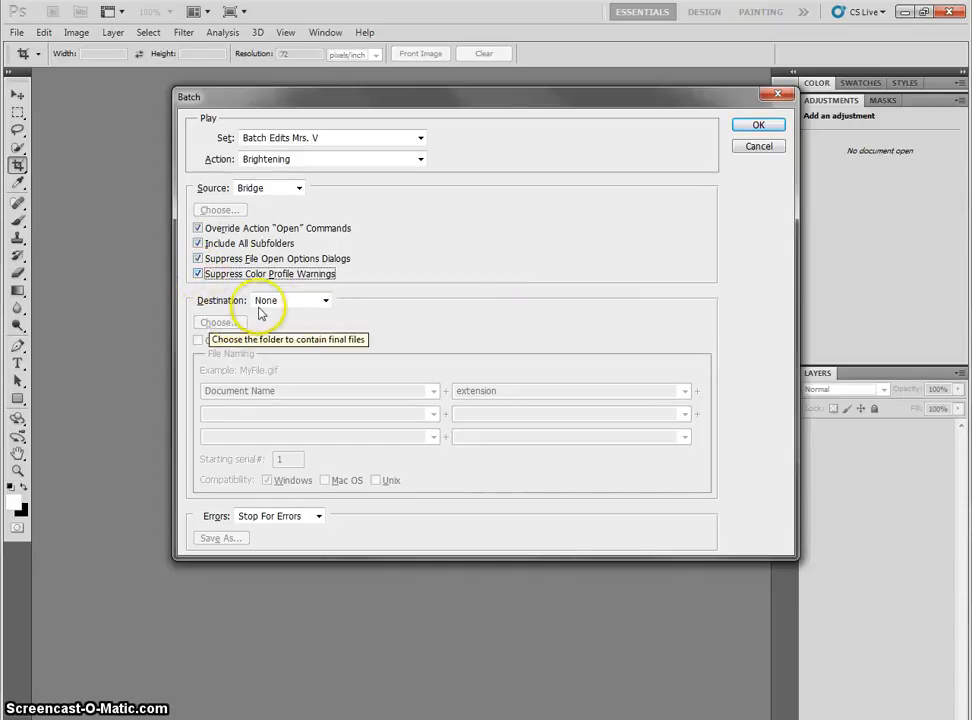
Step: Set the destination to the Batch Edits folder and override the action's Save As commands
{"action": "left_click", "coordinate": [324, 300]}
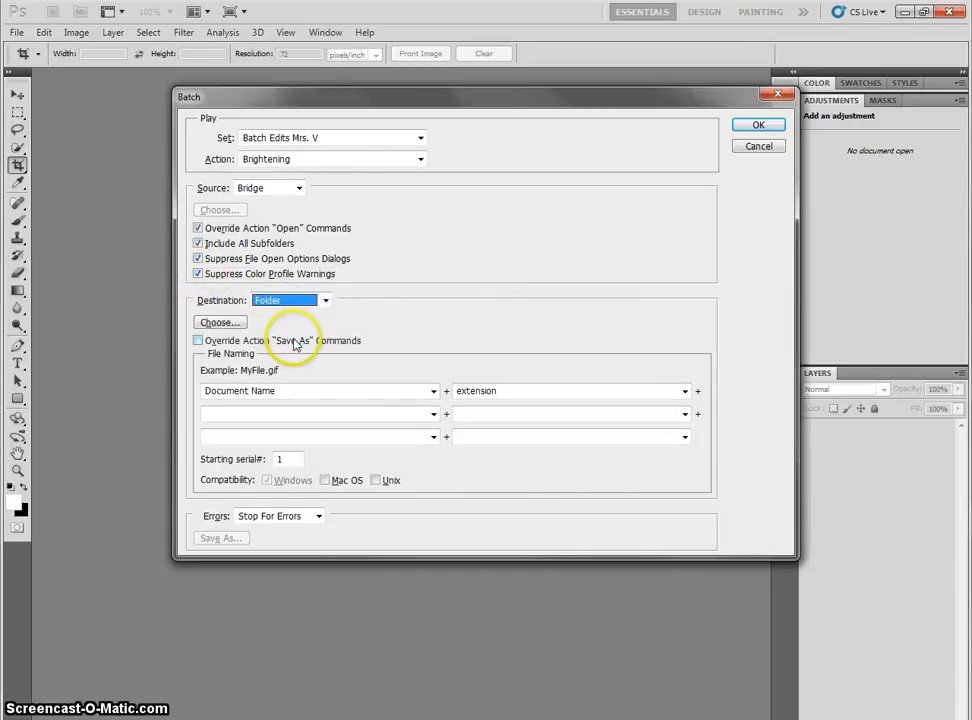
{"action": "left_click", "coordinate": [220, 322]}
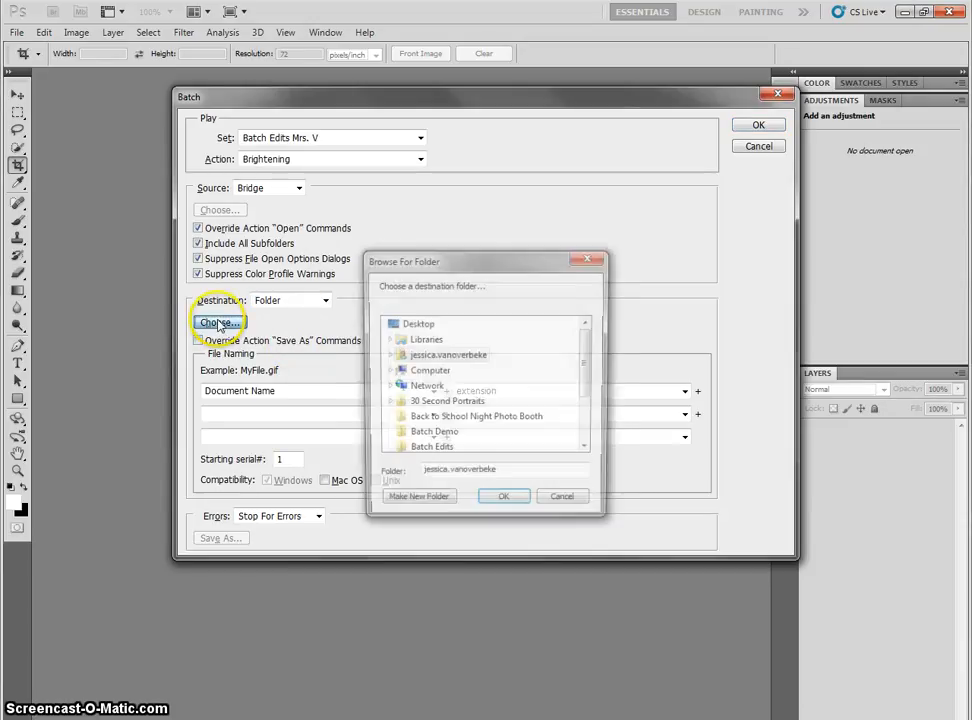
{"action": "left_click", "coordinate": [434, 450]}
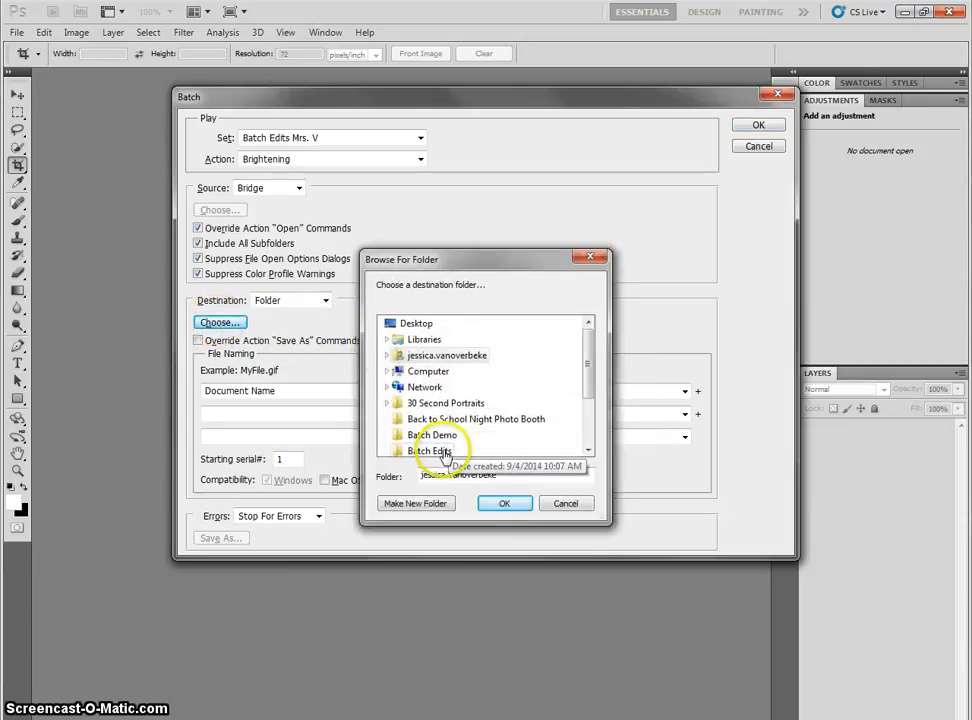
{"action": "left_click", "coordinate": [504, 504]}
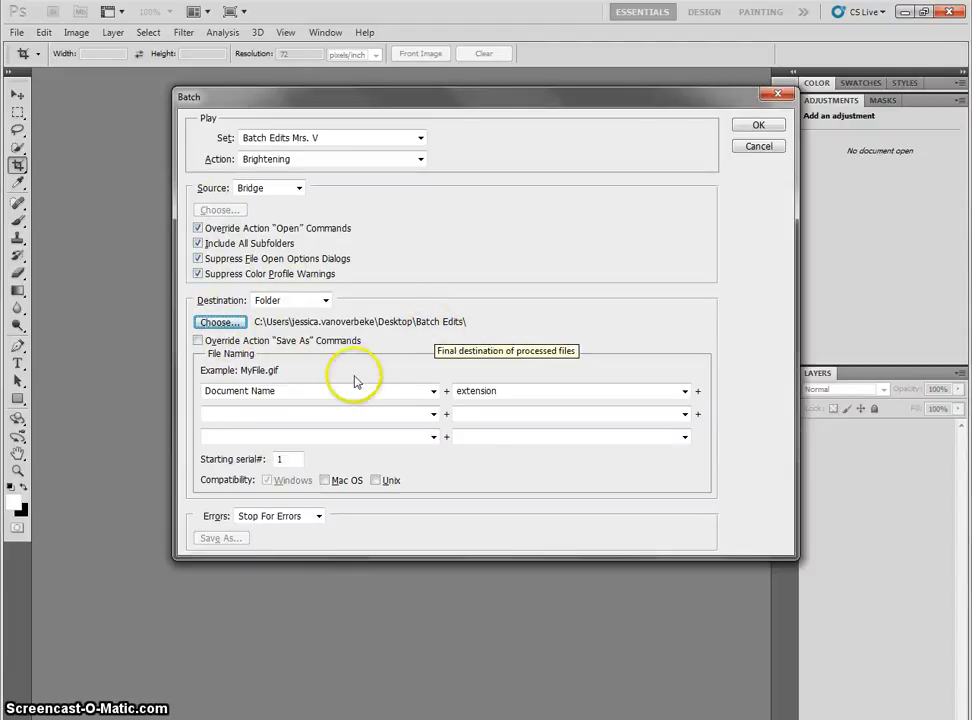
{"action": "left_click", "coordinate": [196, 340]}
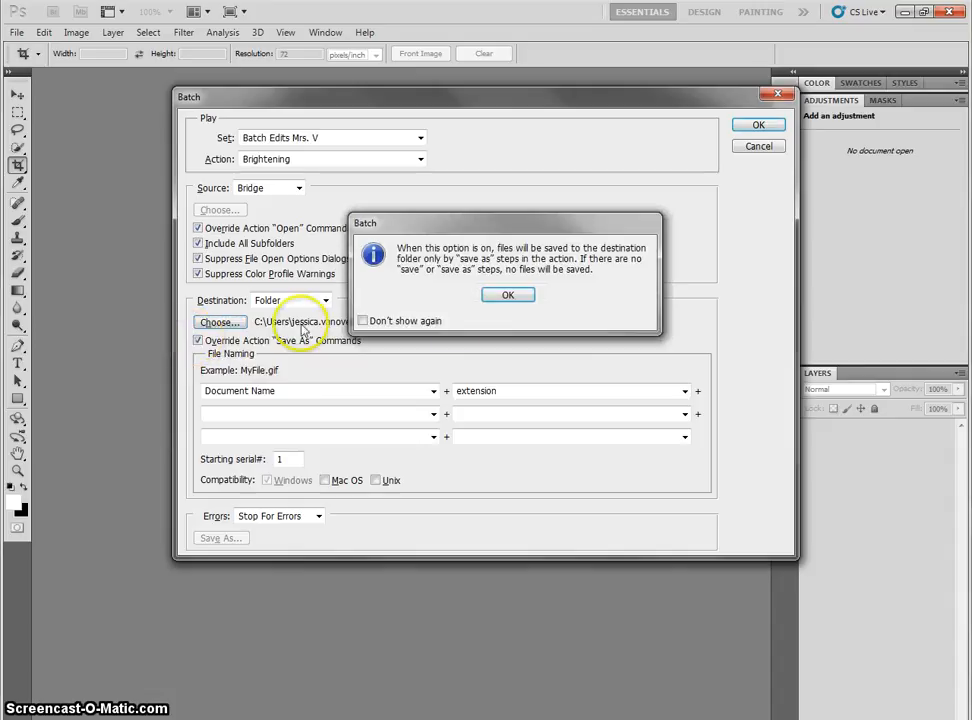
{"action": "left_click", "coordinate": [508, 294]}
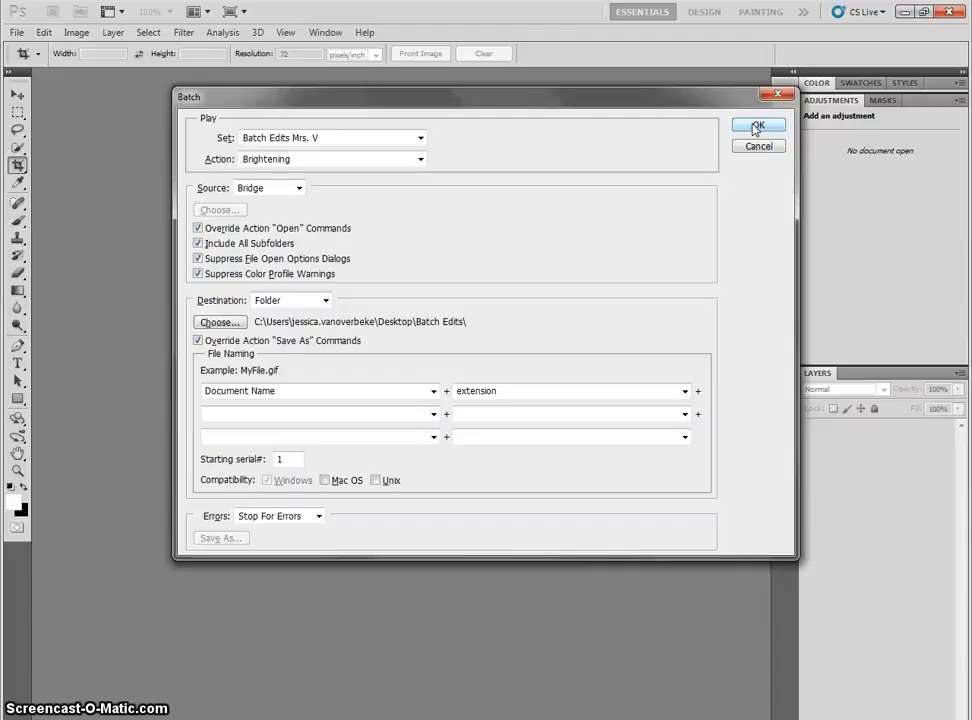
Step: Confirm the Batch dialog to run Brightening on the photos
{"action": "left_click", "coordinate": [782, 124]}
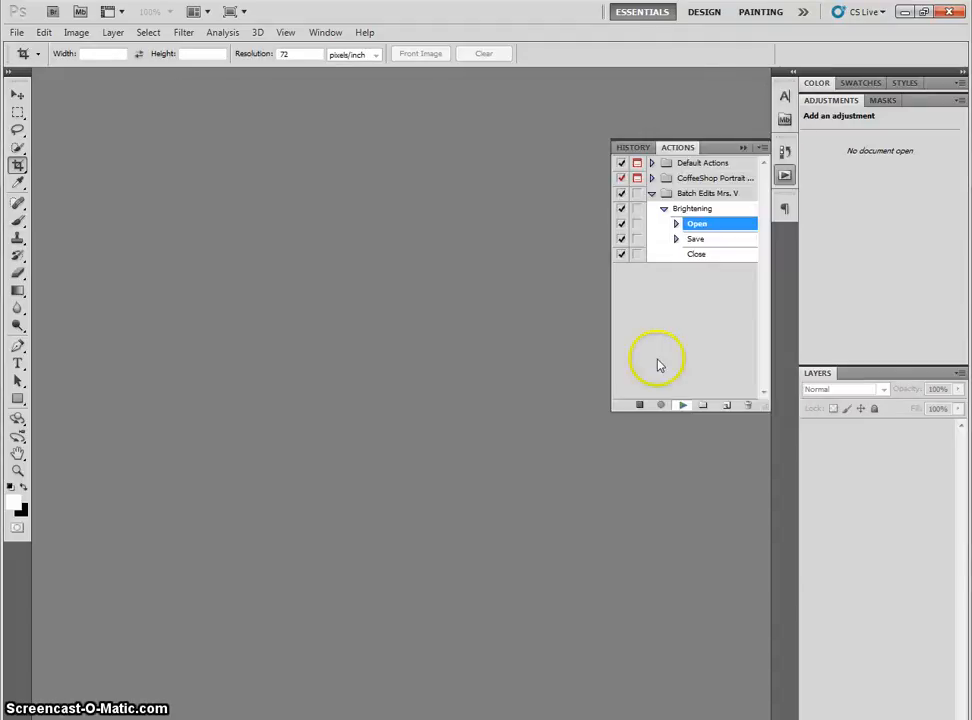
{"action": "mouse_move", "coordinate": [310, 712]}
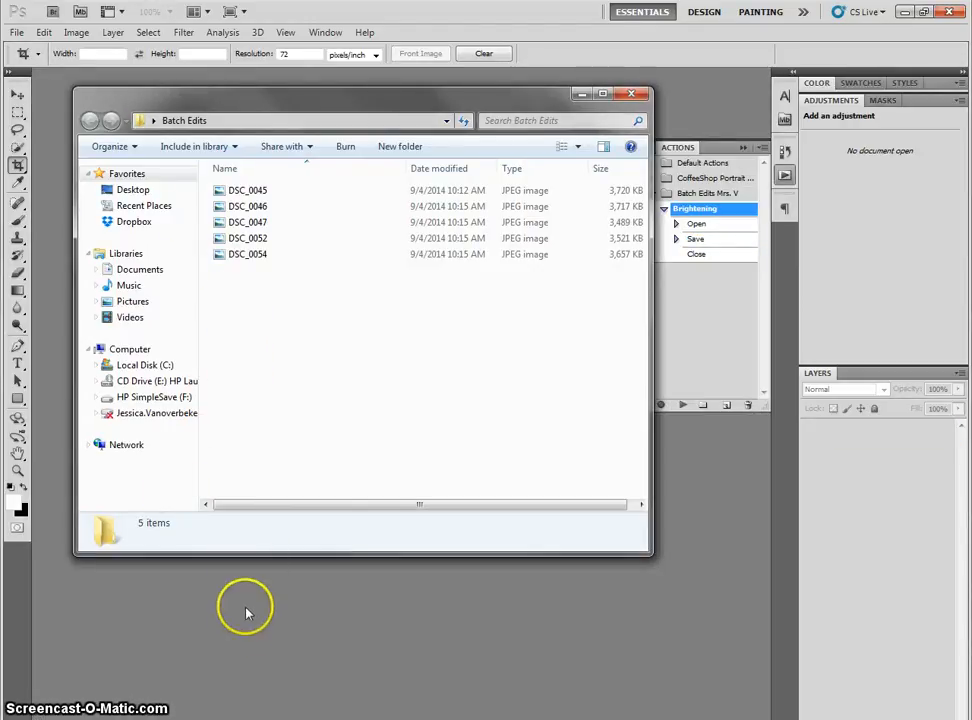
{"action": "mouse_move", "coordinate": [232, 682]}
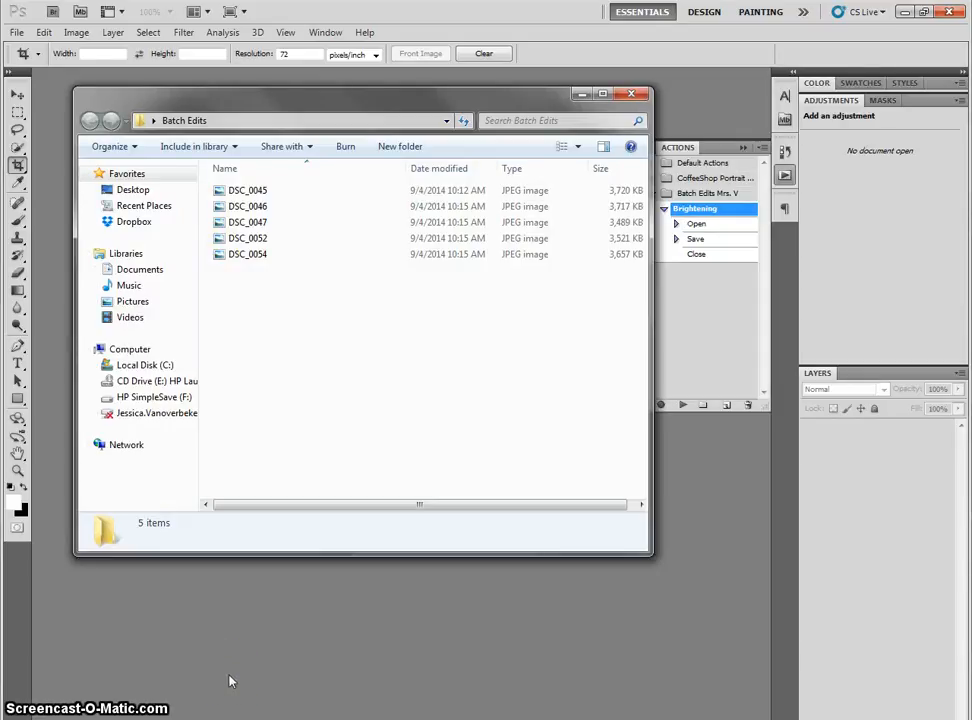